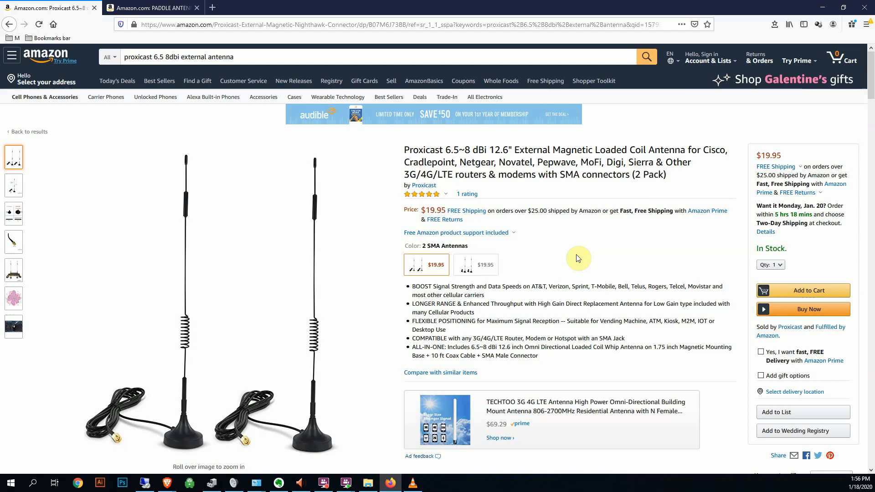
mouse_move(569, 258)
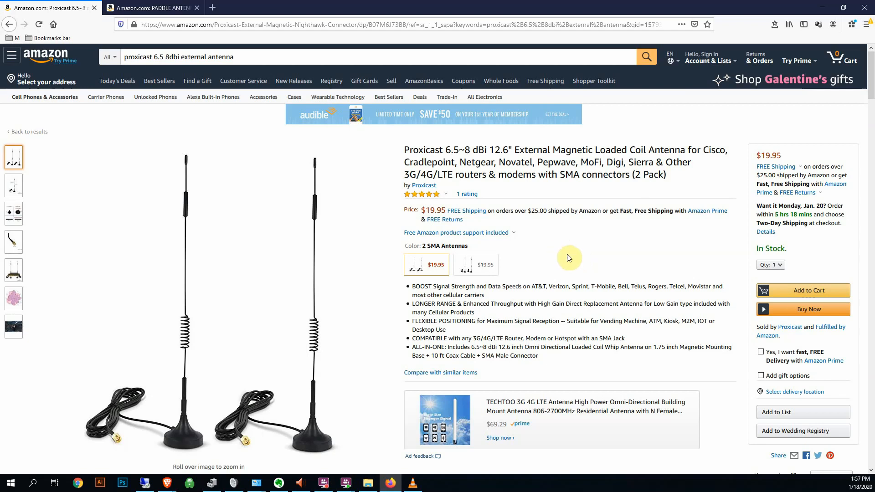
mouse_move(405, 154)
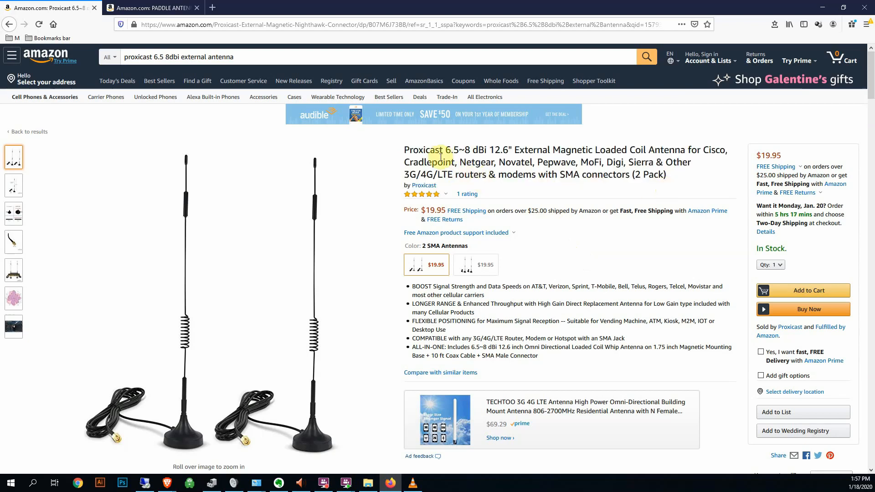
Step: Highlight the 6.5~8 dBi gain figure in the Proxicast antenna title on Amazon
drag(433, 149, 502, 149)
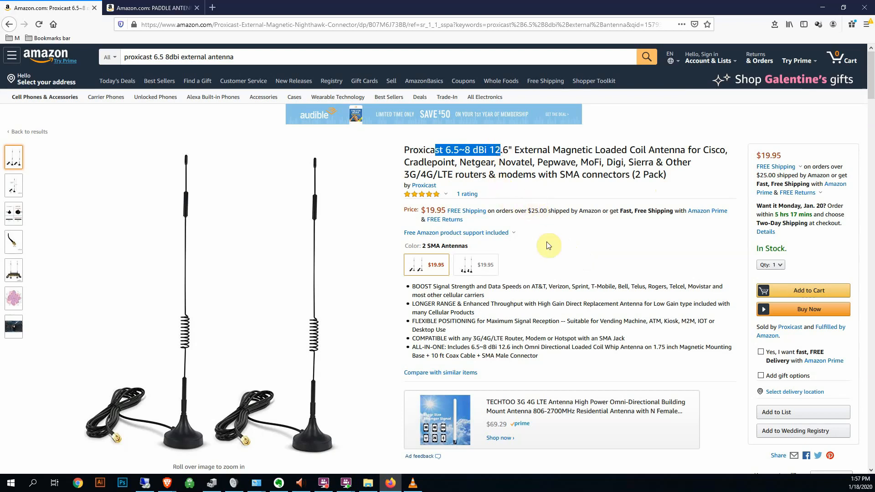
mouse_move(530, 482)
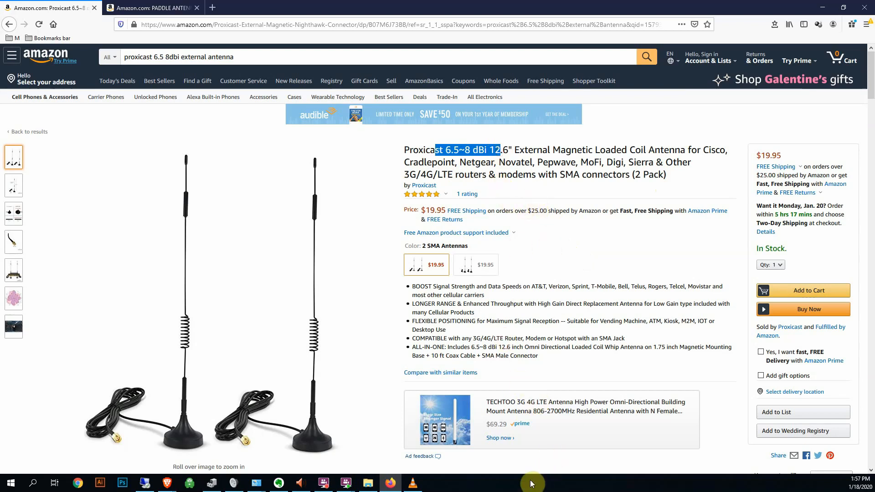
mouse_move(425, 490)
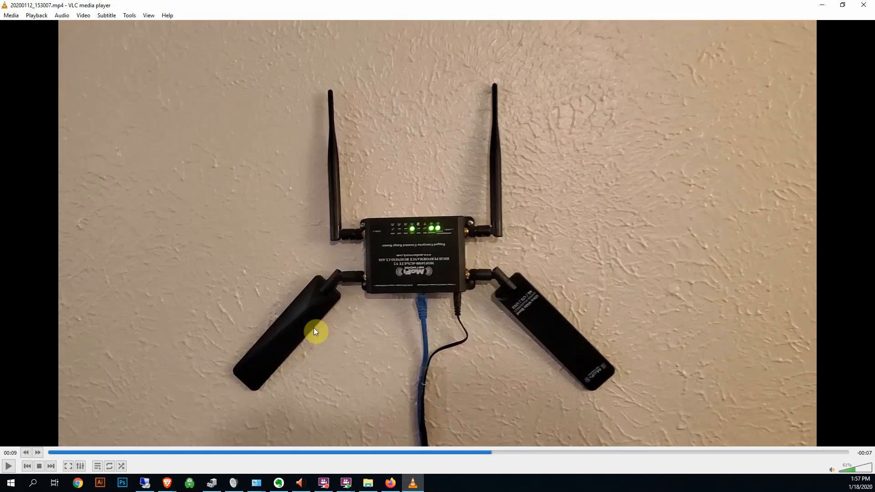
mouse_move(526, 314)
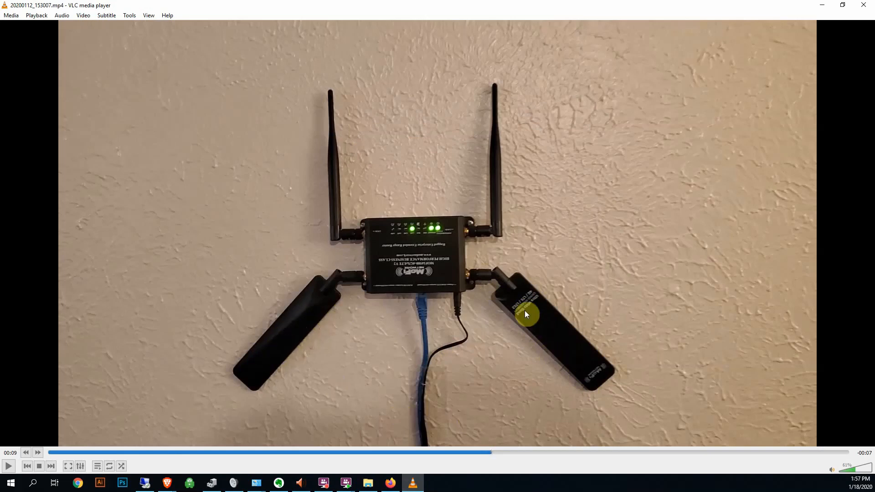
mouse_move(568, 353)
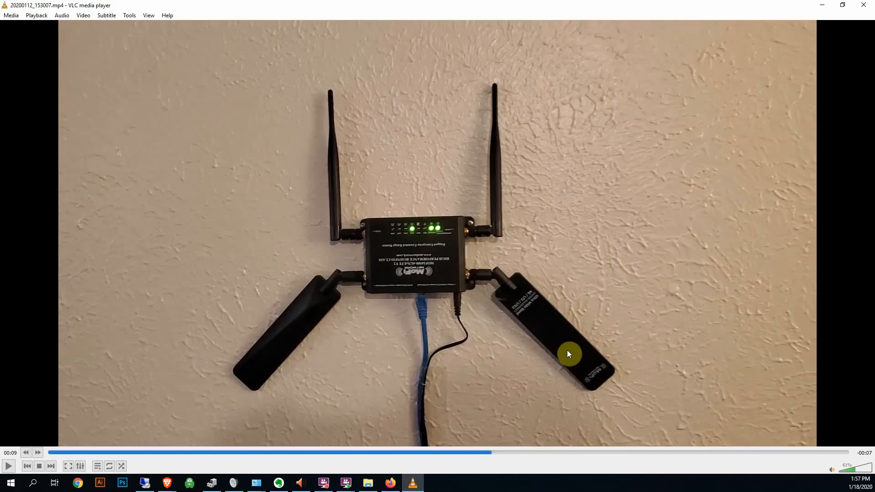
mouse_move(568, 358)
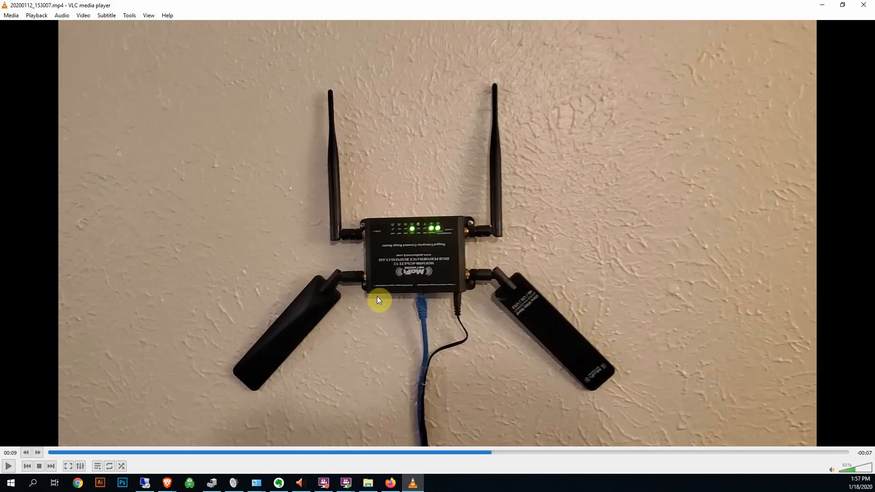
mouse_move(528, 336)
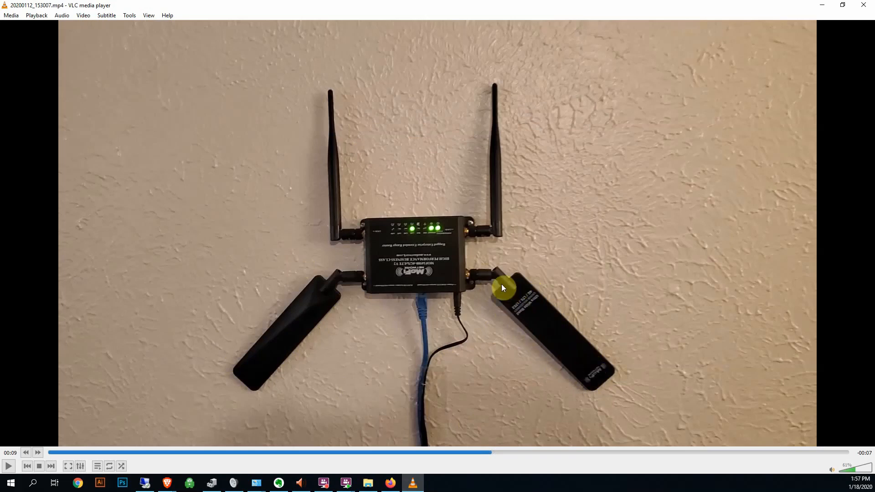
mouse_move(384, 322)
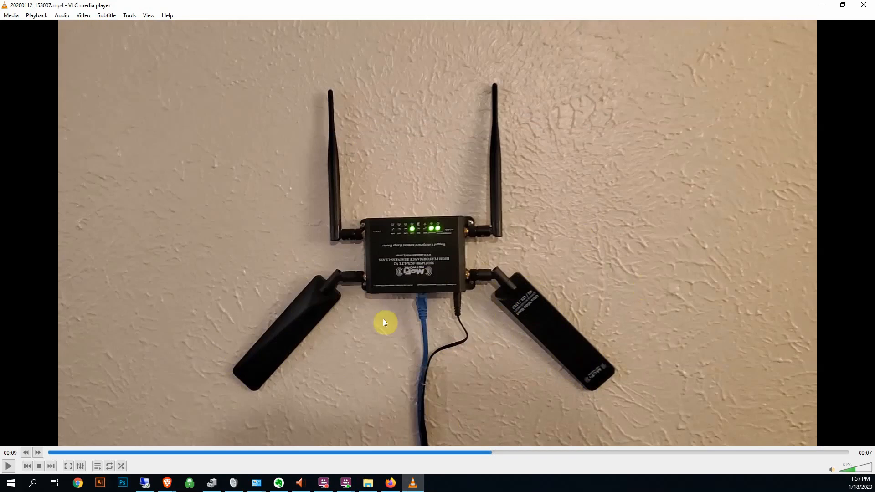
mouse_move(761, 200)
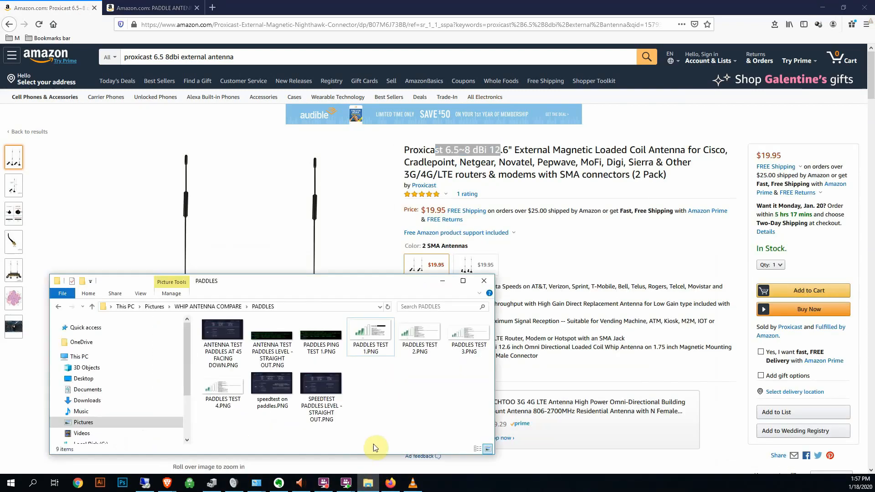
mouse_move(405, 421)
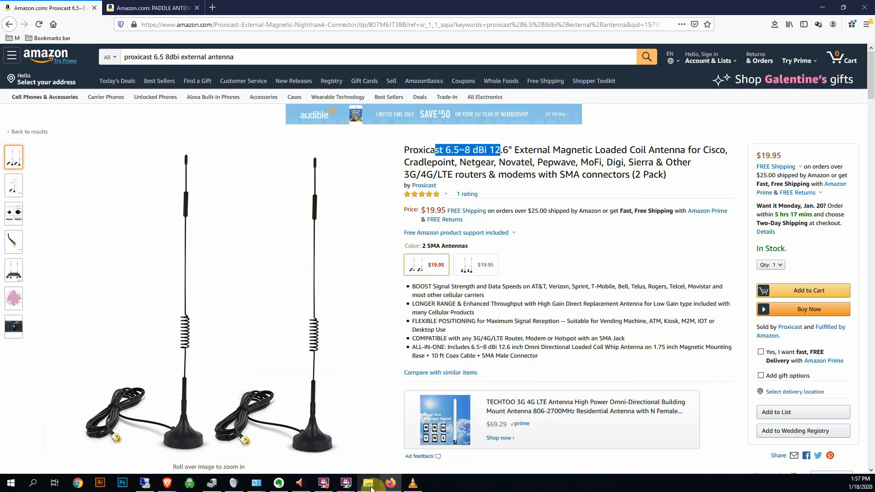
Step: Restore File Explorer and navigate up to the WHIP ANTENNA COMPARE folder
click(366, 483)
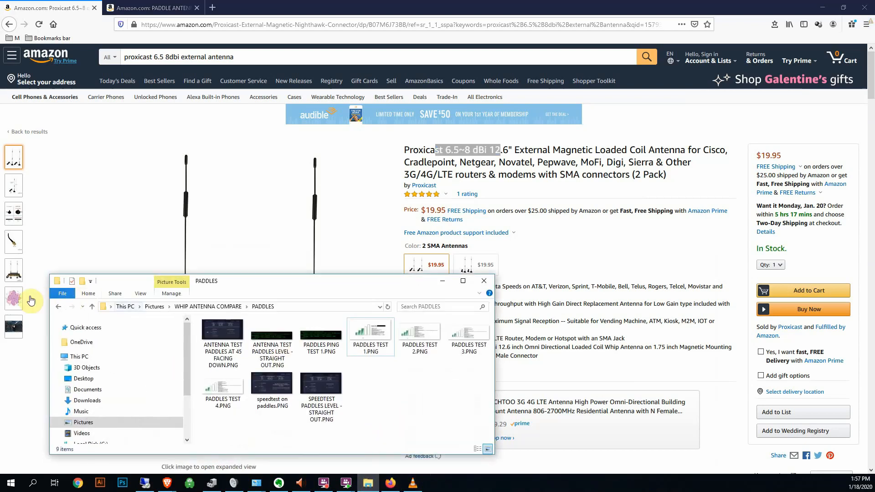
click(59, 306)
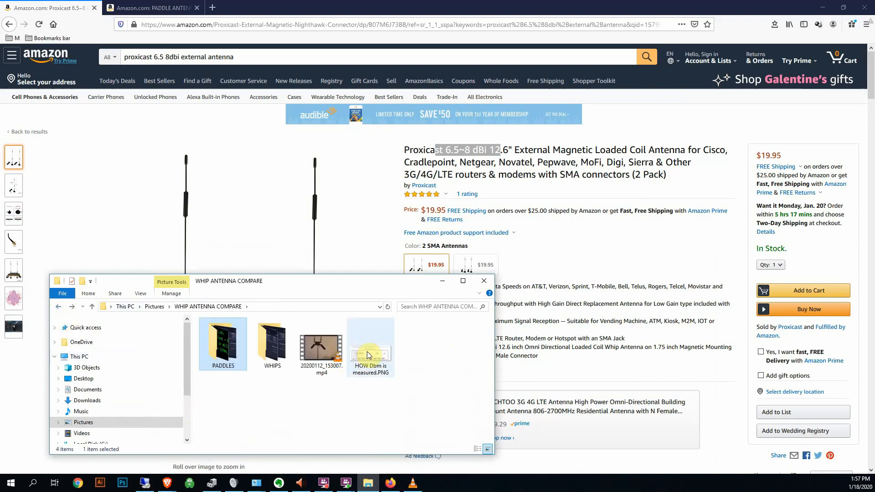
Step: View the 'HOW Dbm is measured' decibel chart in Photos, then enter the PADDLES folder
double_click(370, 341)
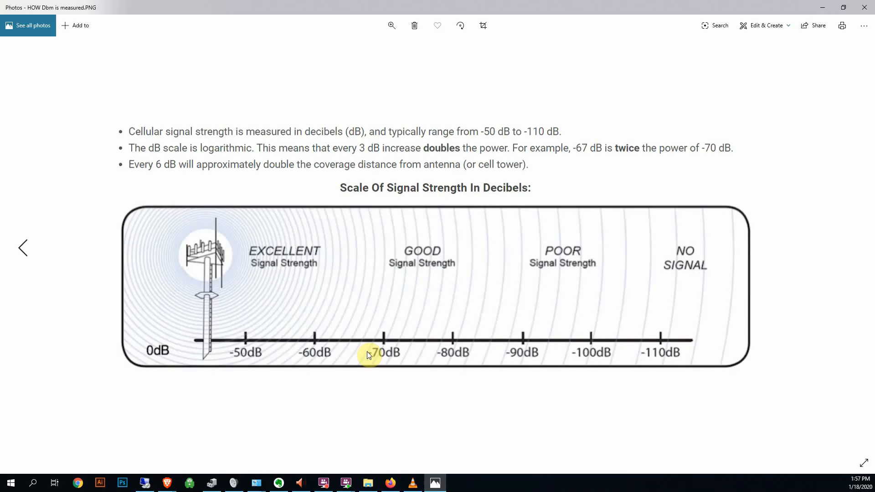
mouse_move(249, 374)
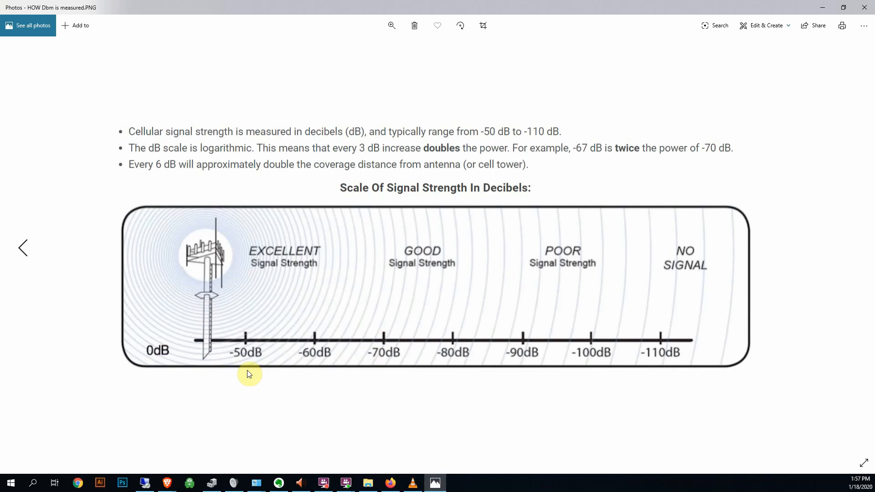
mouse_move(574, 205)
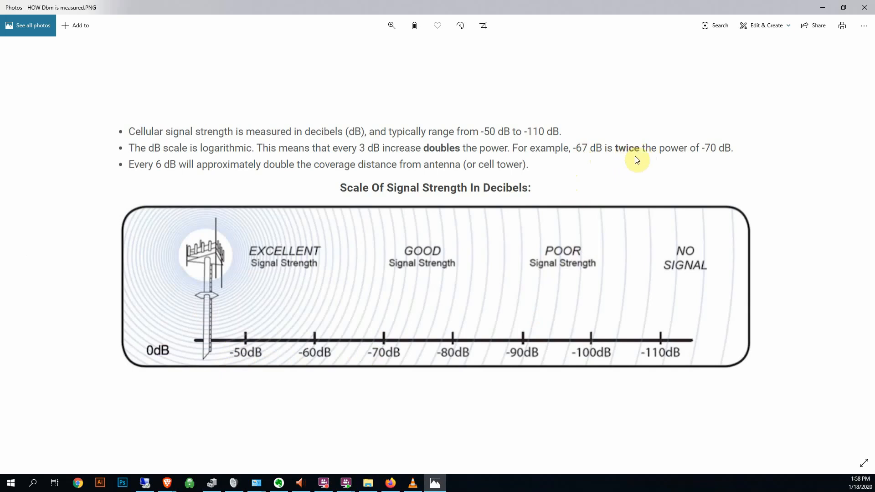
mouse_move(628, 158)
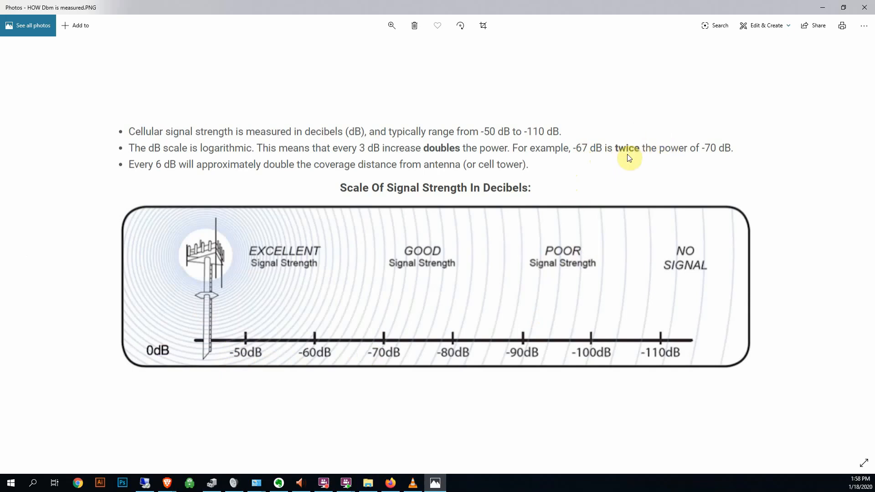
mouse_move(672, 140)
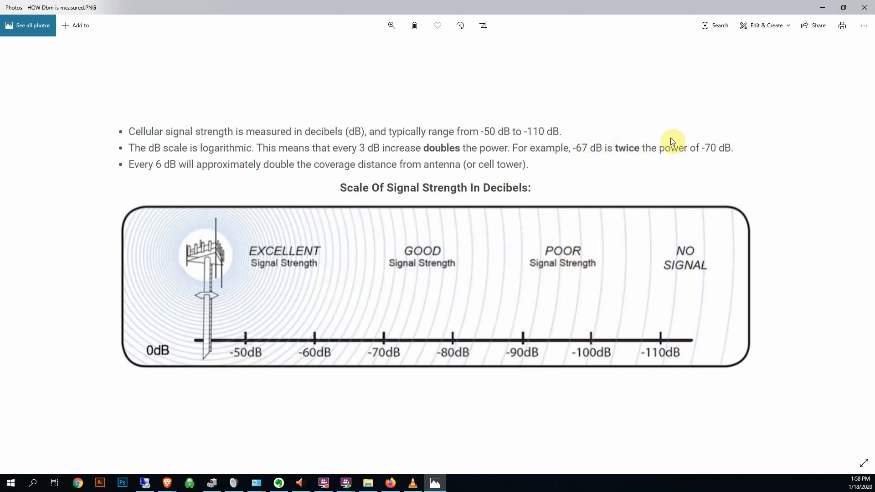
mouse_move(694, 152)
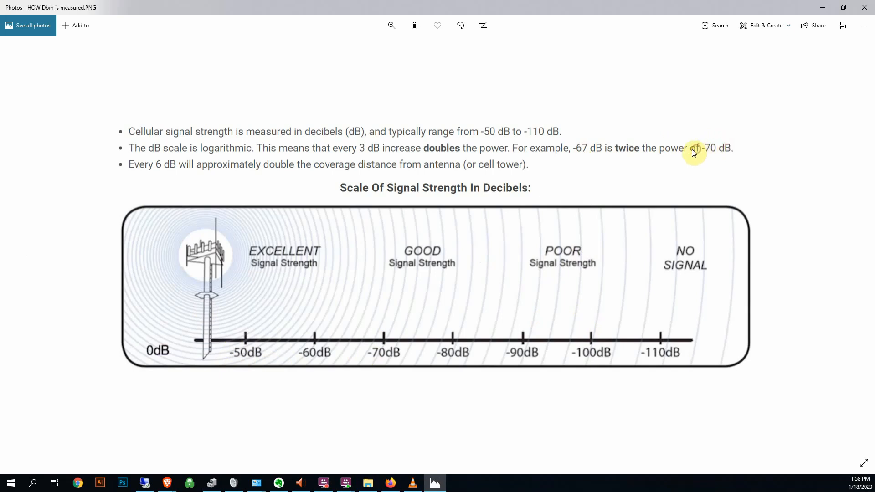
mouse_move(586, 156)
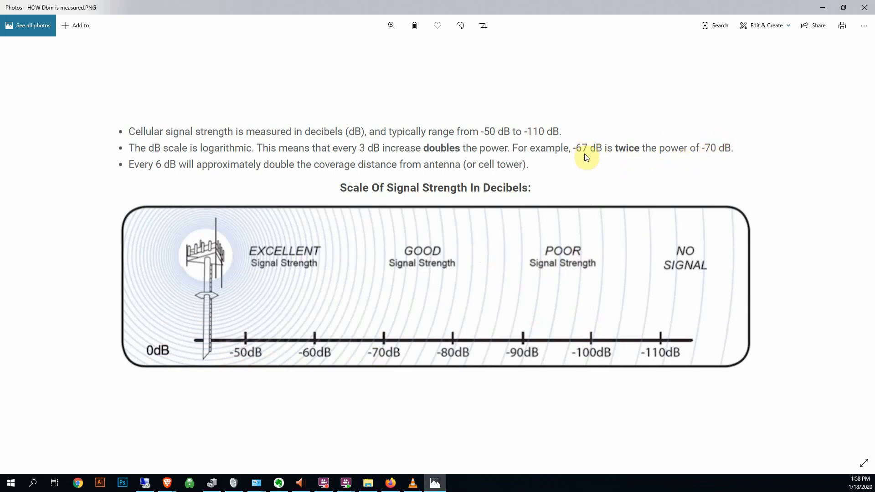
mouse_move(639, 160)
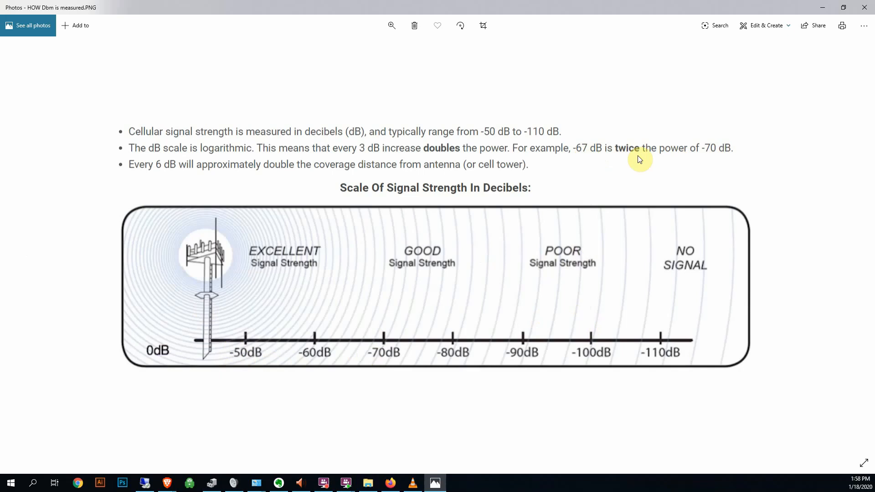
mouse_move(617, 141)
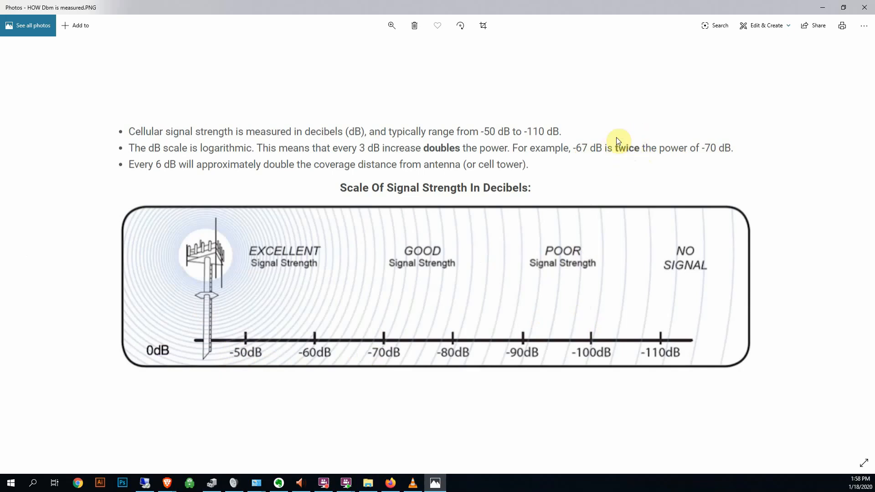
mouse_move(320, 165)
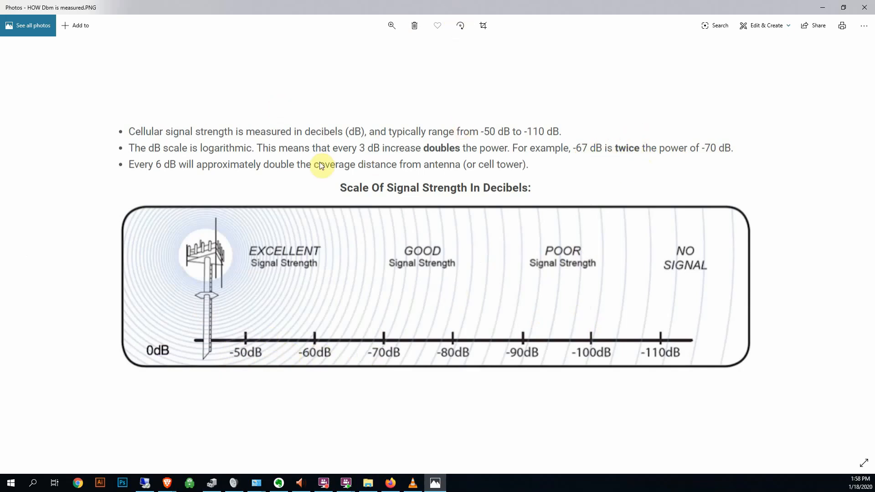
mouse_move(827, 11)
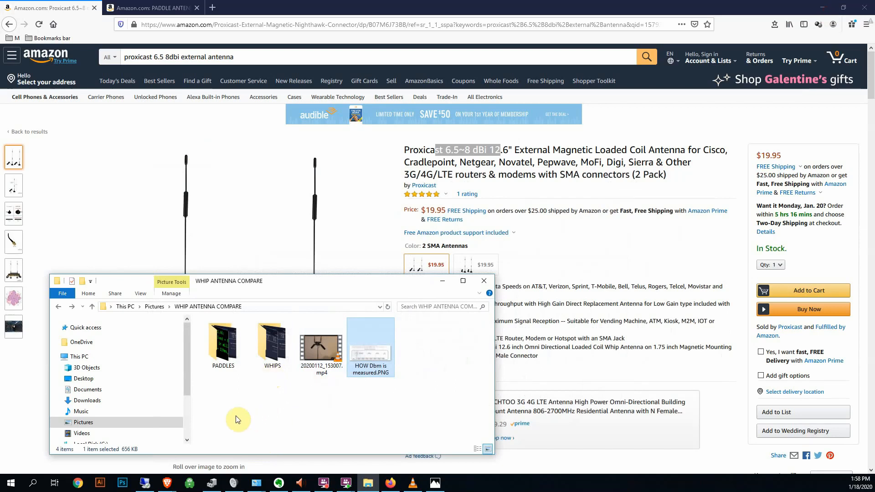
double_click(222, 340)
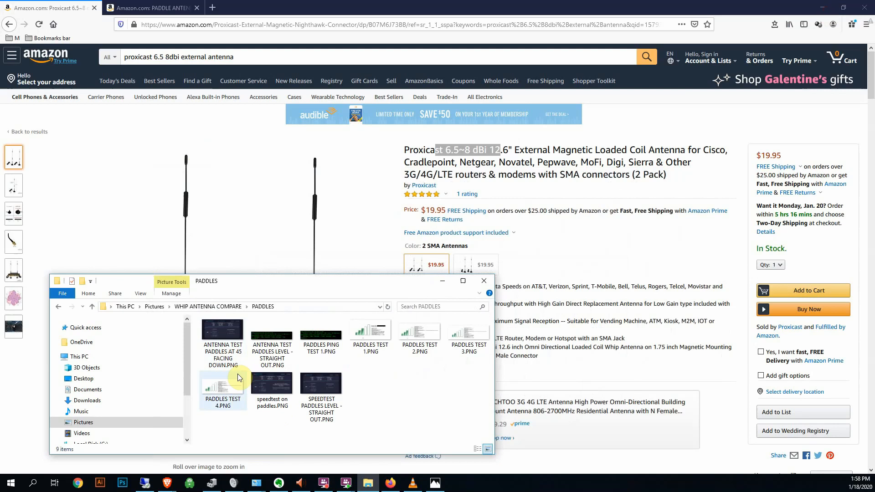
Step: View 'speedtest on paddles' in Photos: 31 ms ping, 60.43 Mbps down, 24.18 Mbps up
double_click(272, 382)
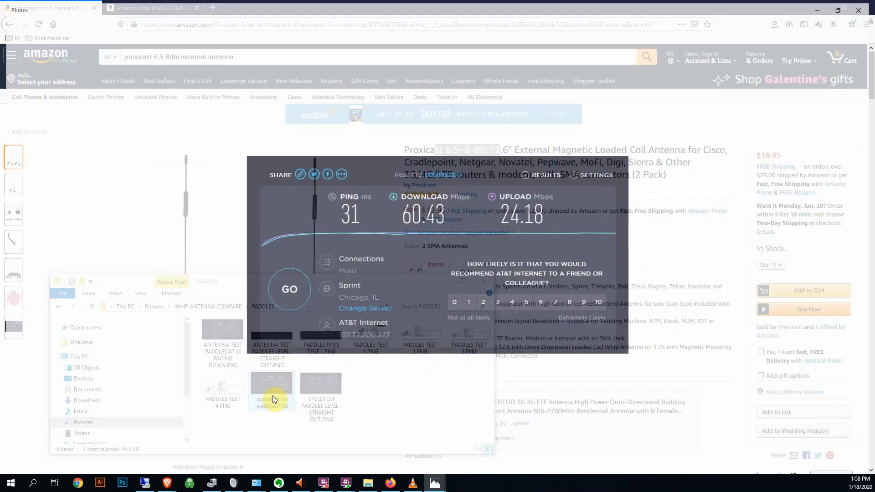
double_click(271, 383)
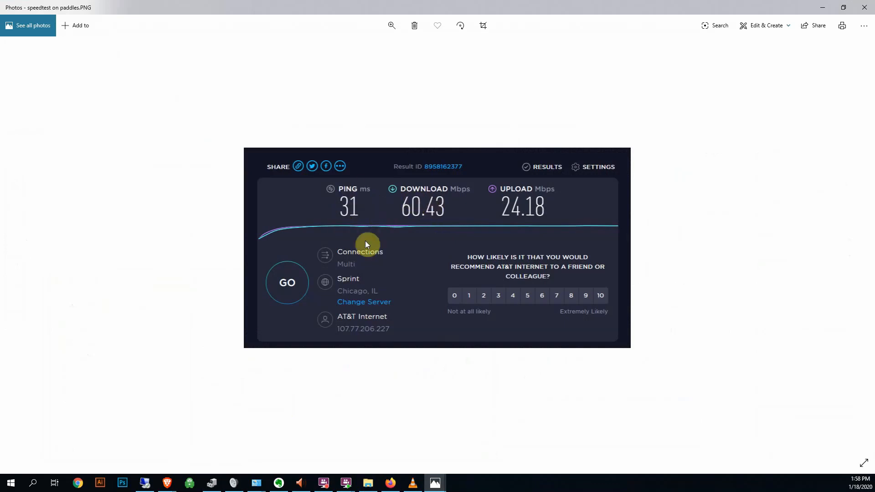
mouse_move(524, 225)
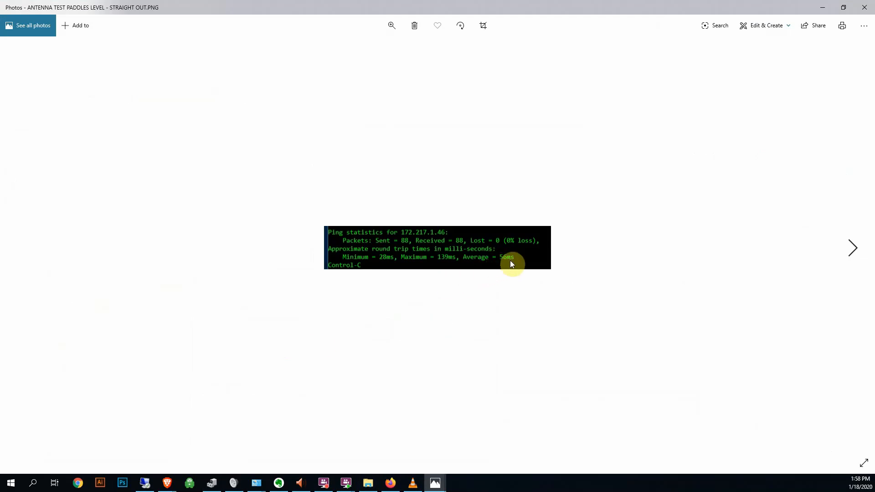
mouse_move(381, 267)
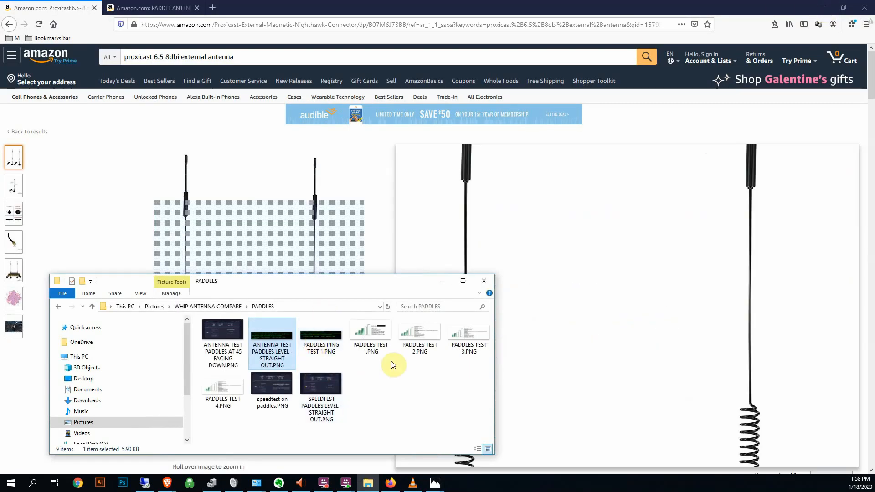
mouse_move(415, 422)
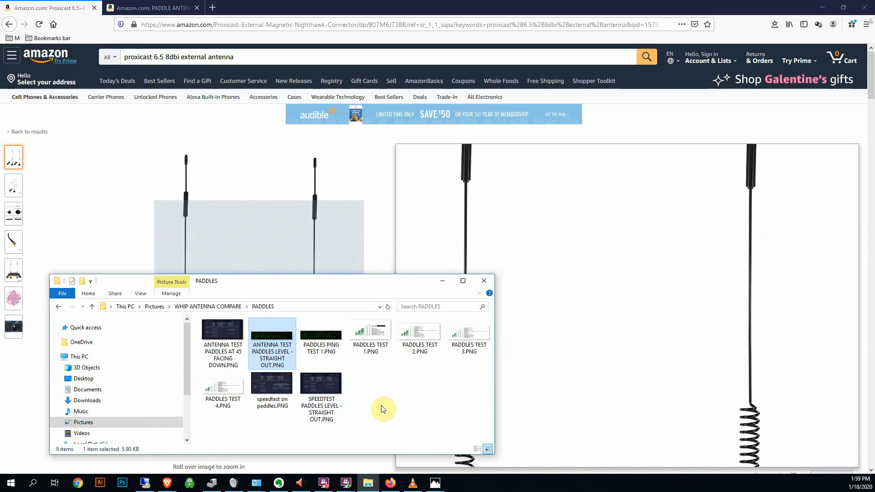
Step: Select PADDLES TEST 1.PNG in the PADDLES folder
click(370, 334)
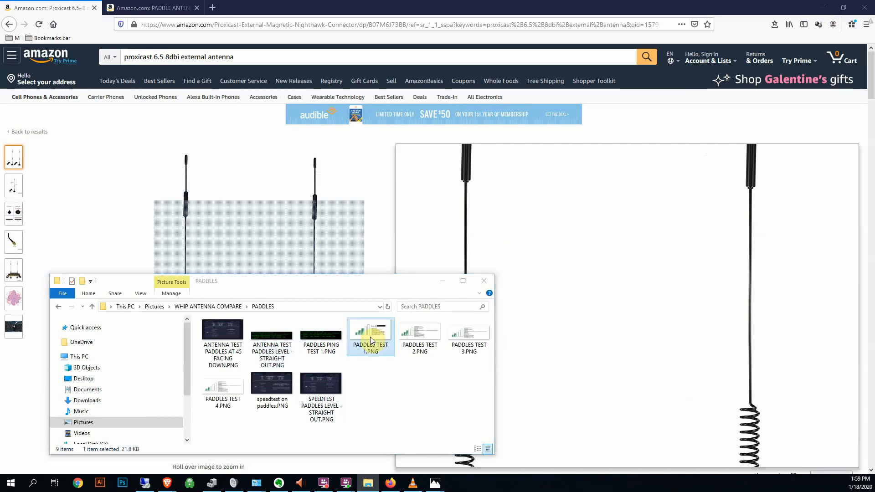
Step: View PADDLES TEST 1 and 2 (-97 dBm), then PADDLES TEST 3 reading -98 dBm
double_click(370, 332)
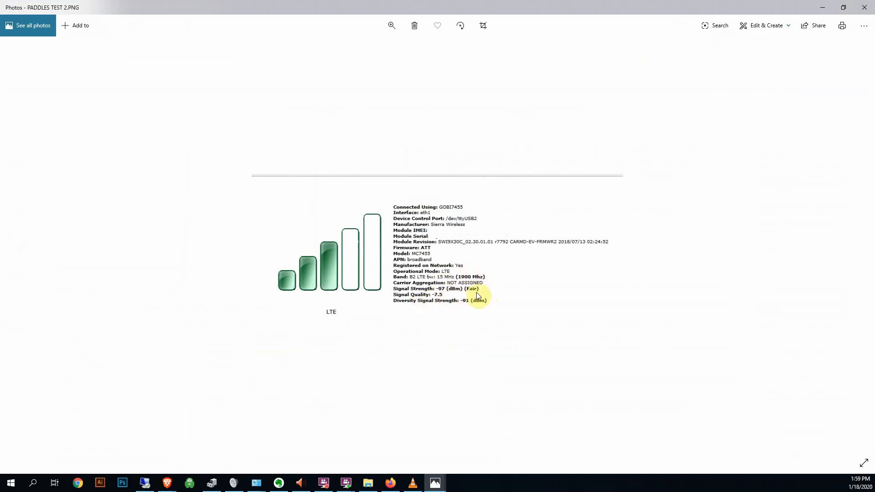
mouse_move(486, 313)
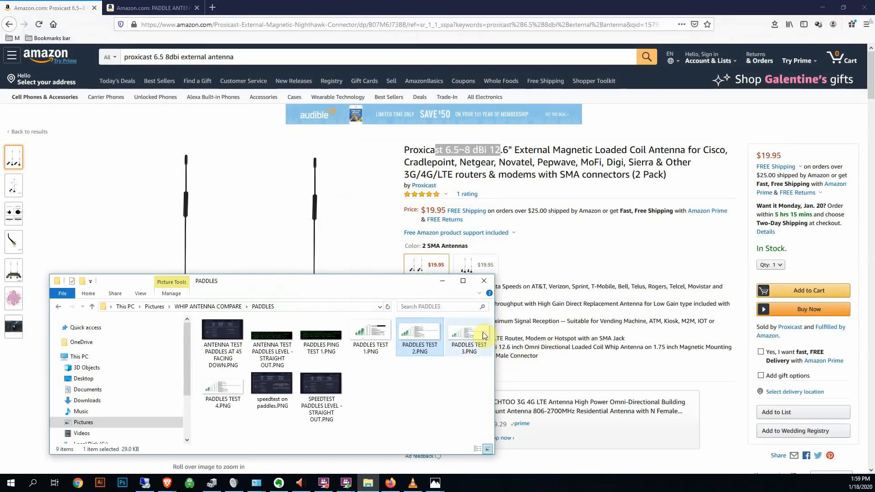
double_click(469, 334)
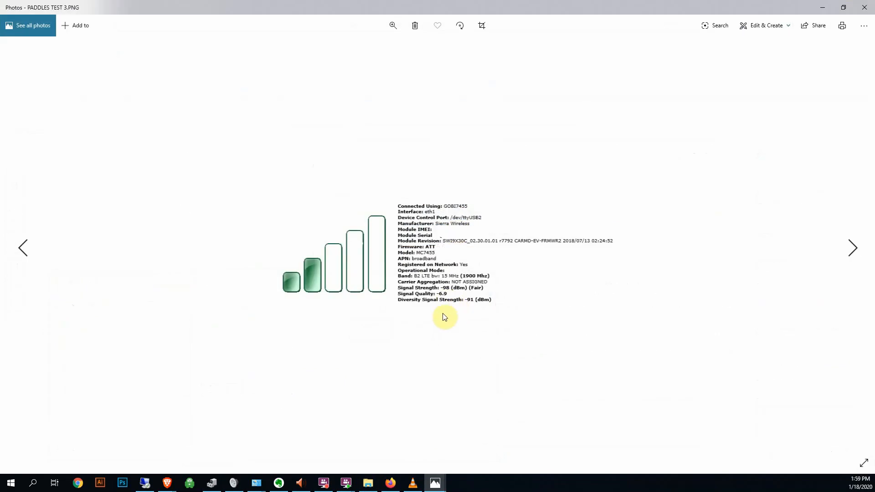
Step: Inspect PADDLES TEST 3, then view PADDLES TEST 4 reading -97 dBm and -8.6 signal quality
click(393, 26)
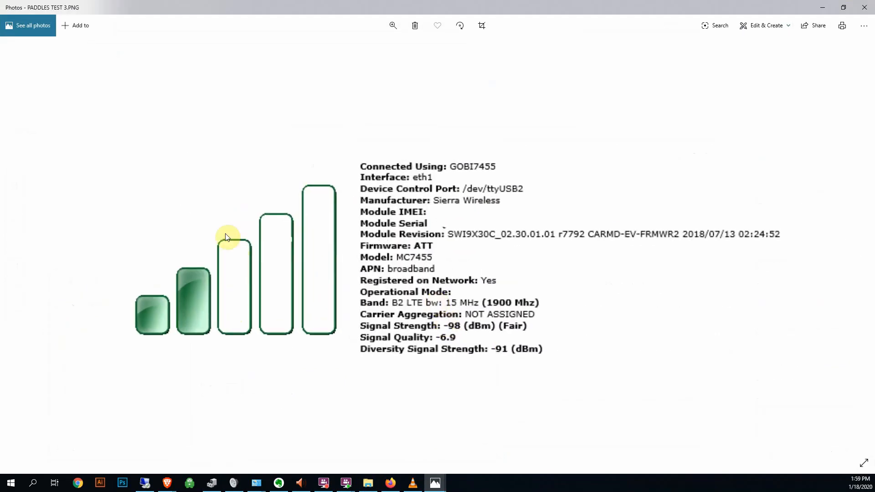
mouse_move(244, 274)
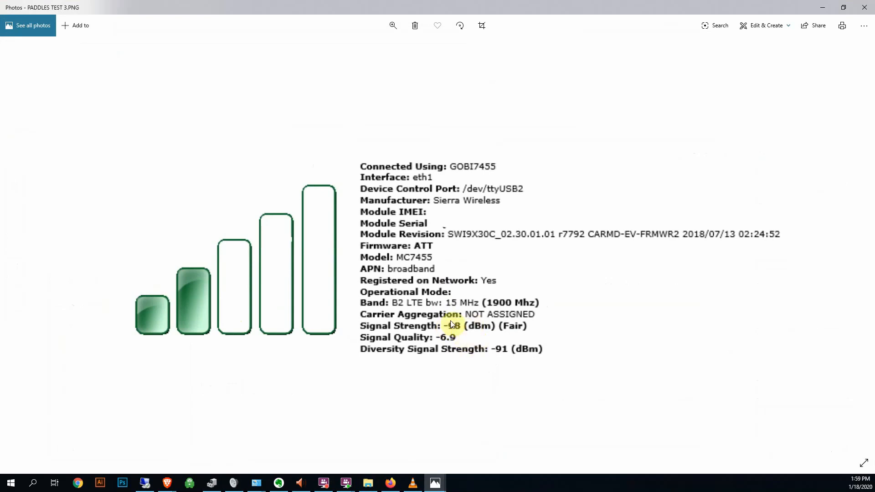
mouse_move(456, 339)
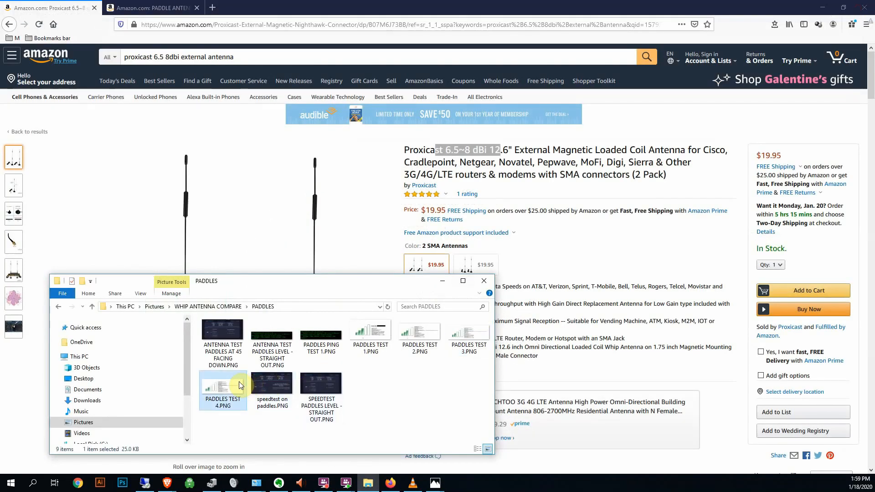
double_click(222, 388)
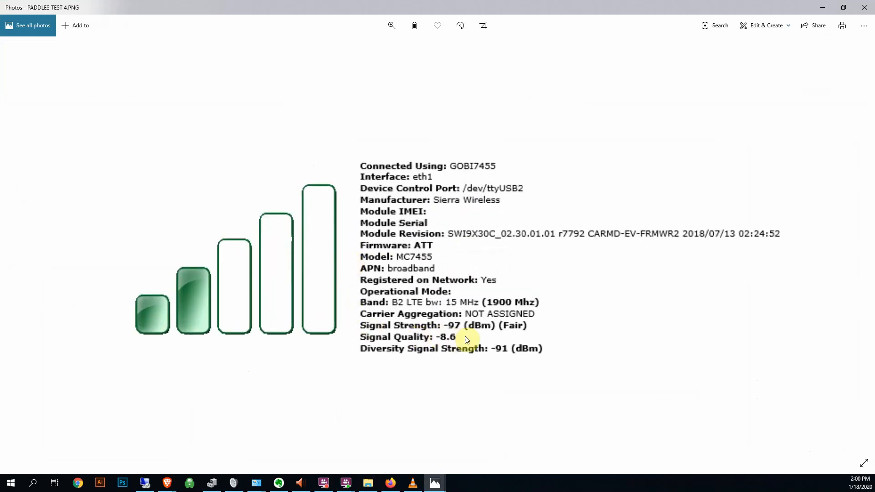
mouse_move(438, 356)
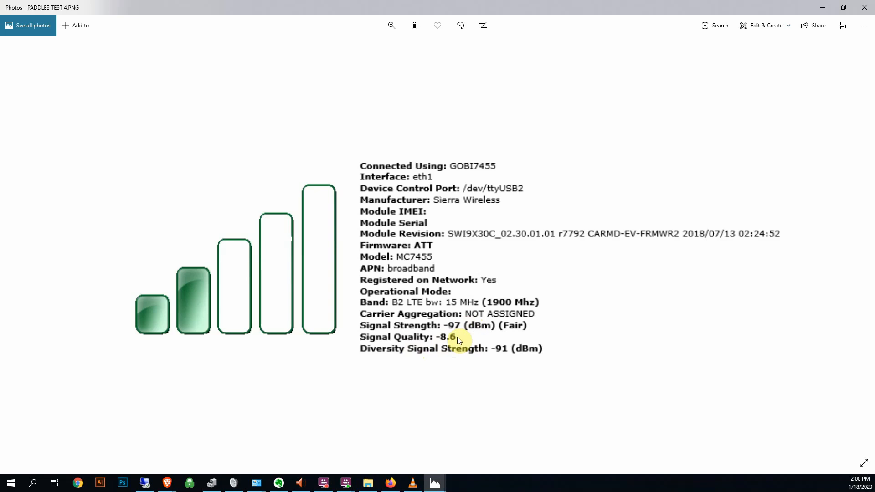
mouse_move(748, 116)
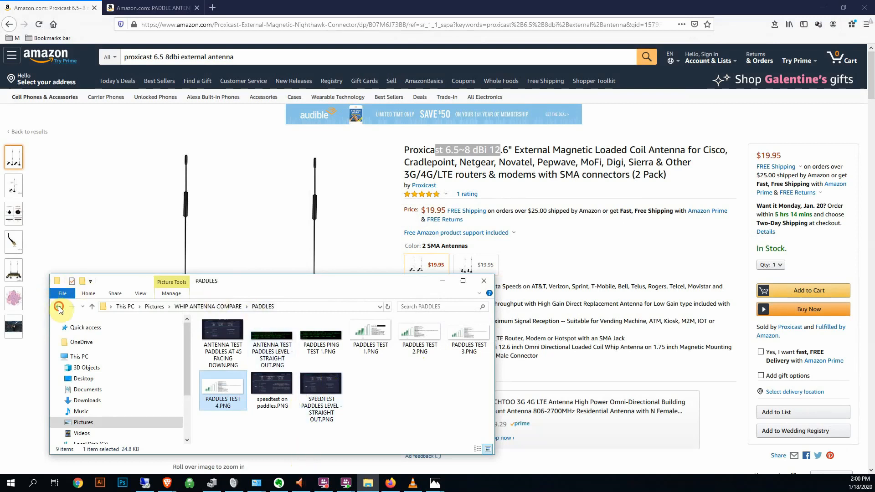
Step: Go back to WHIP ANTENNA COMPARE and enter the WHIPS folder of screenshots
click(58, 307)
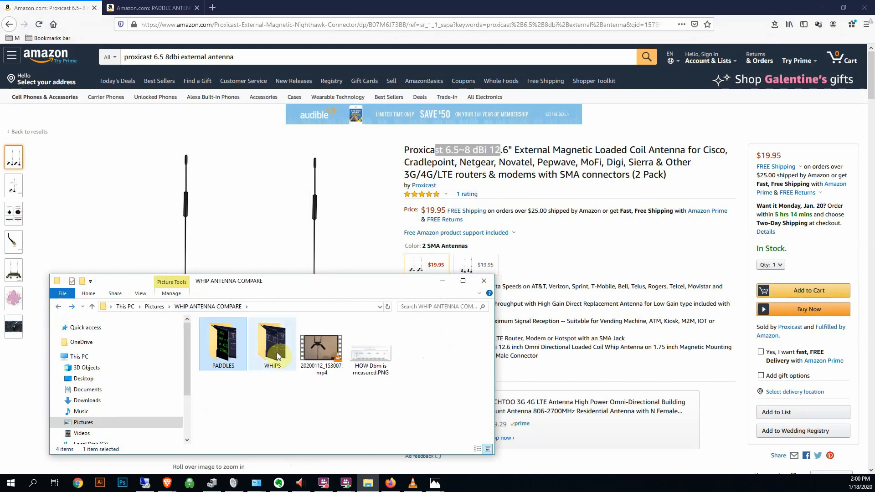
double_click(272, 340)
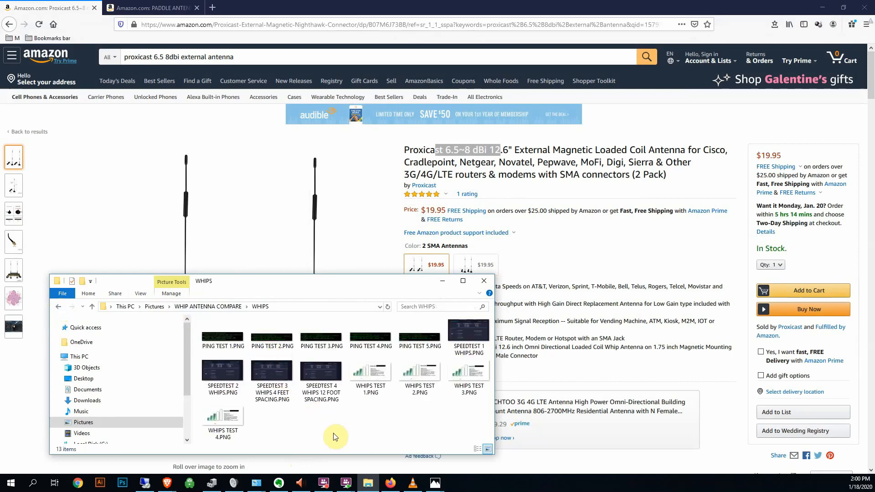
mouse_move(272, 295)
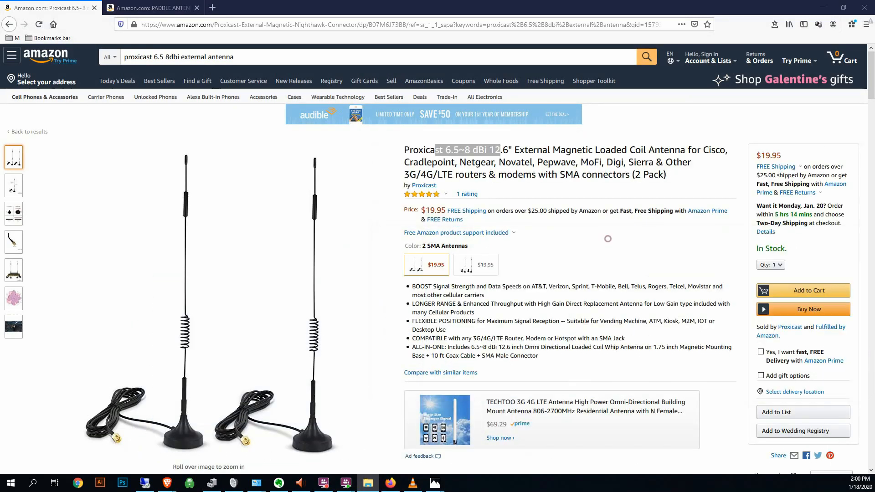
mouse_move(199, 401)
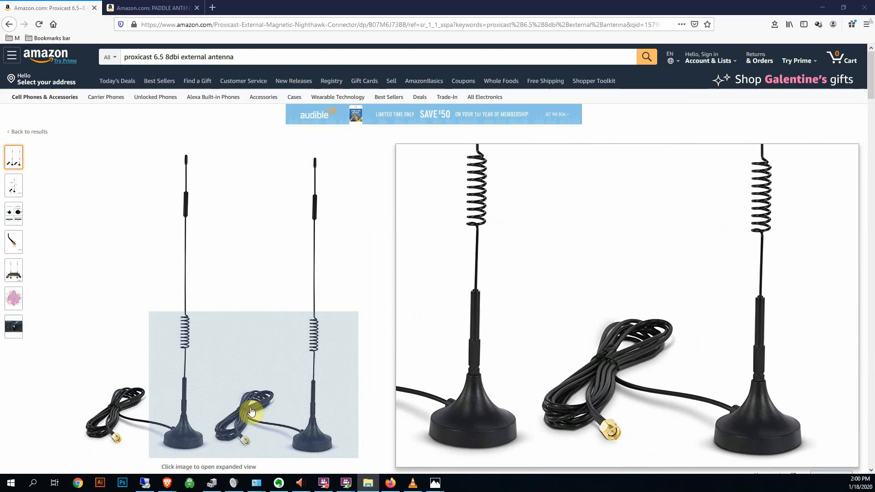
mouse_move(237, 413)
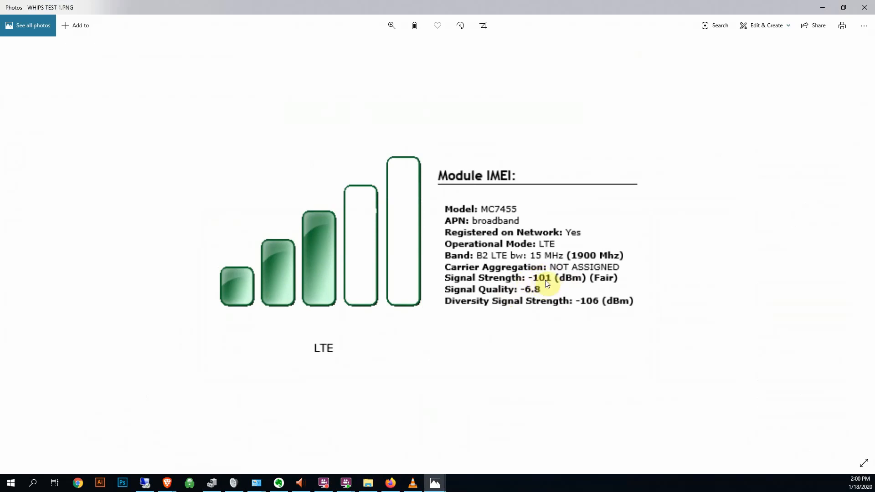
mouse_move(544, 283)
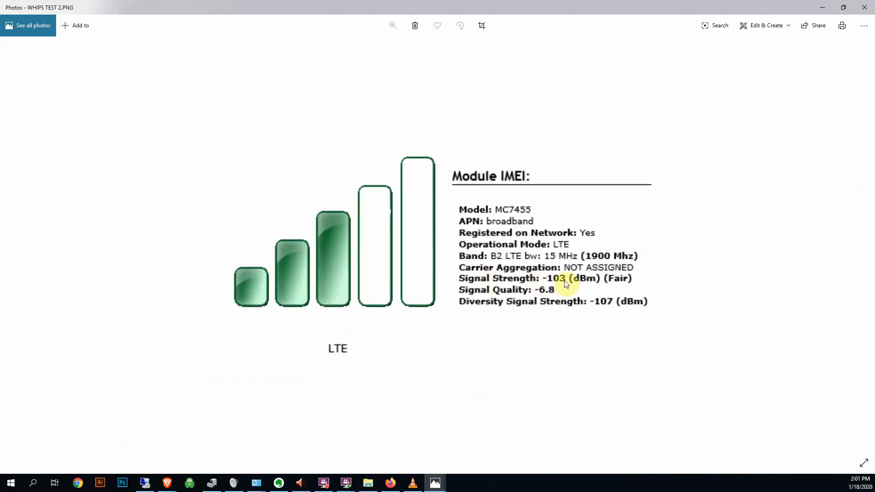
mouse_move(558, 284)
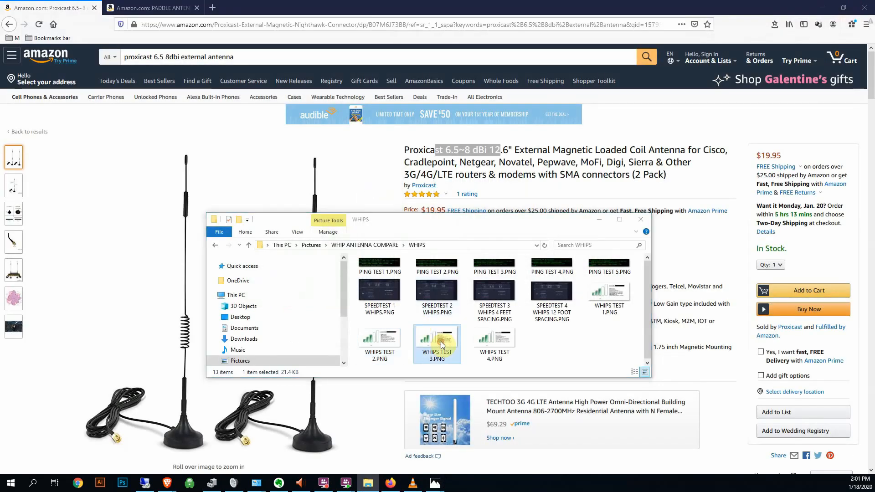
Step: View WHIPS TEST 3 in Photos, then advance to WHIPS TEST 4 reading -104 dBm
double_click(437, 339)
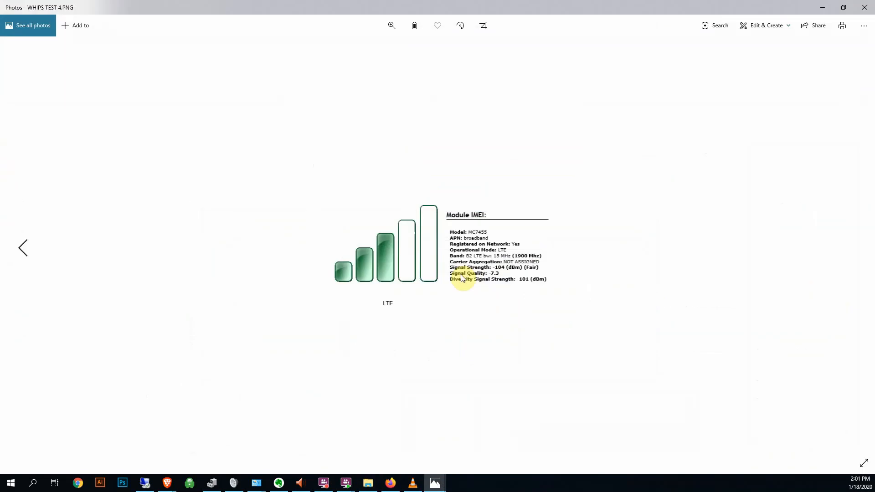
click(391, 26)
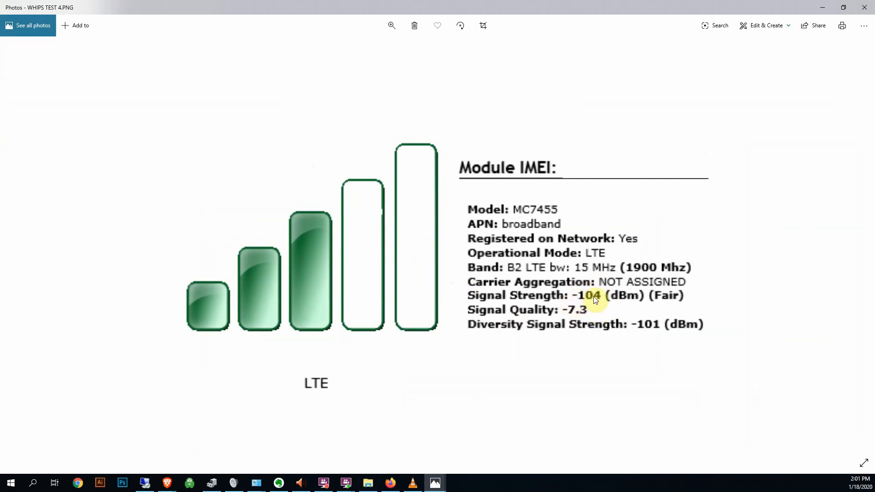
mouse_move(585, 304)
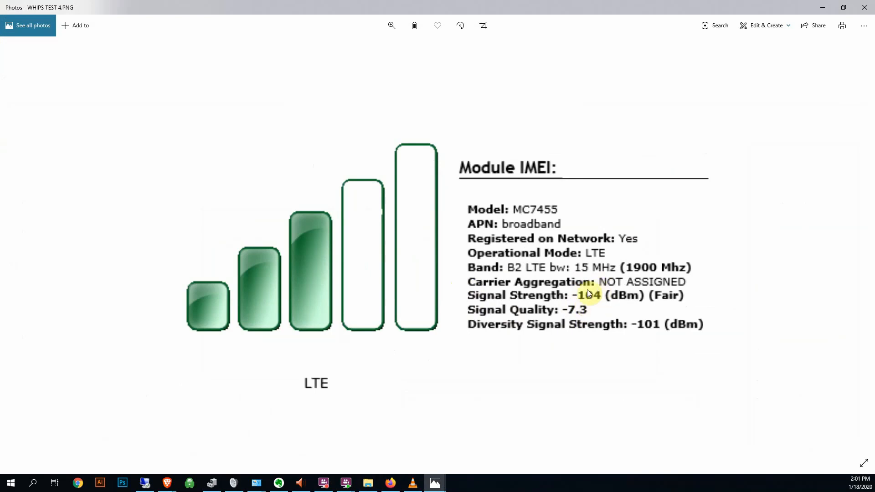
mouse_move(581, 296)
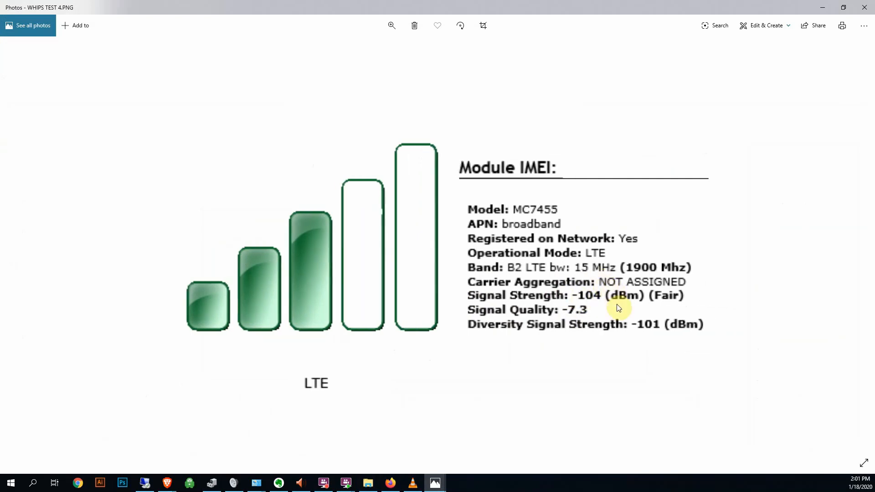
mouse_move(602, 302)
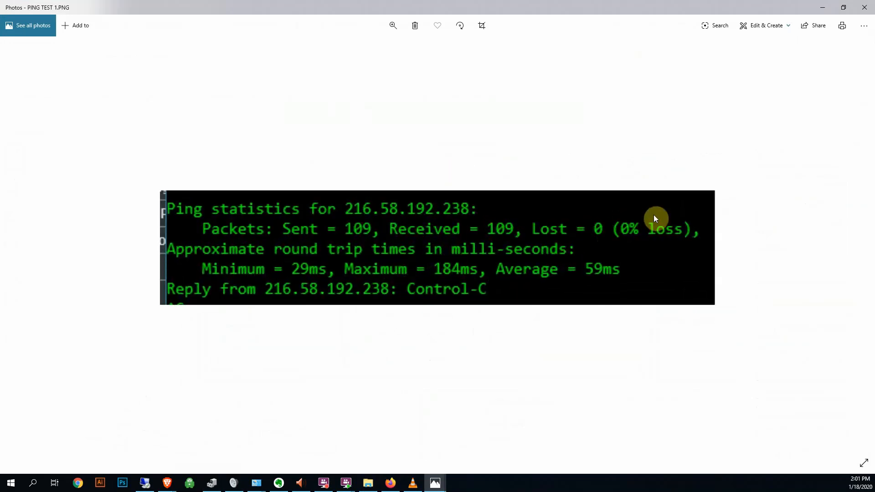
mouse_move(544, 276)
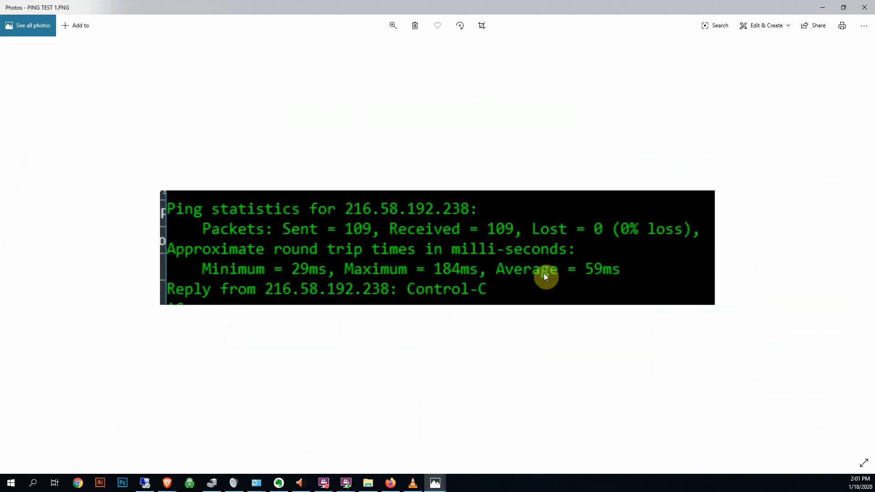
mouse_move(597, 264)
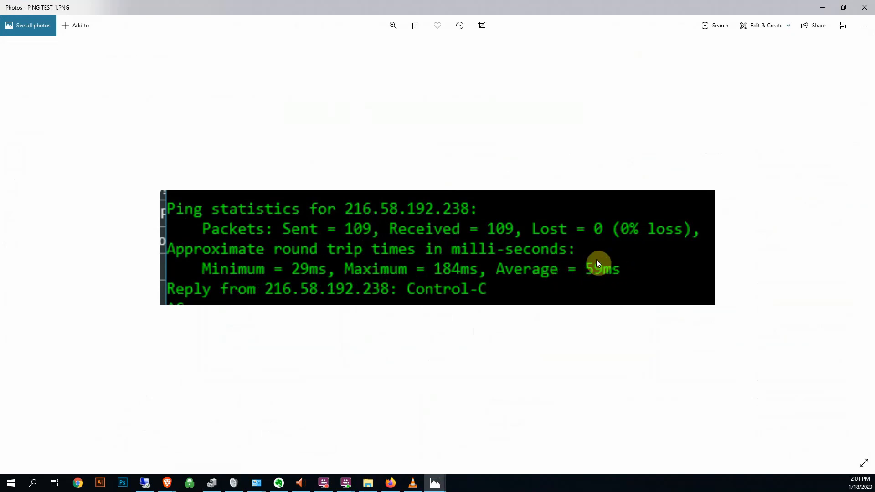
mouse_move(454, 274)
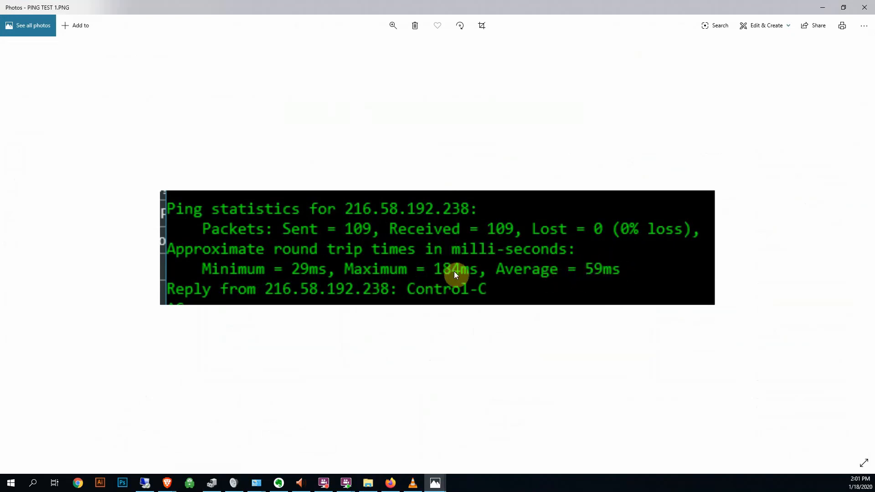
mouse_move(457, 281)
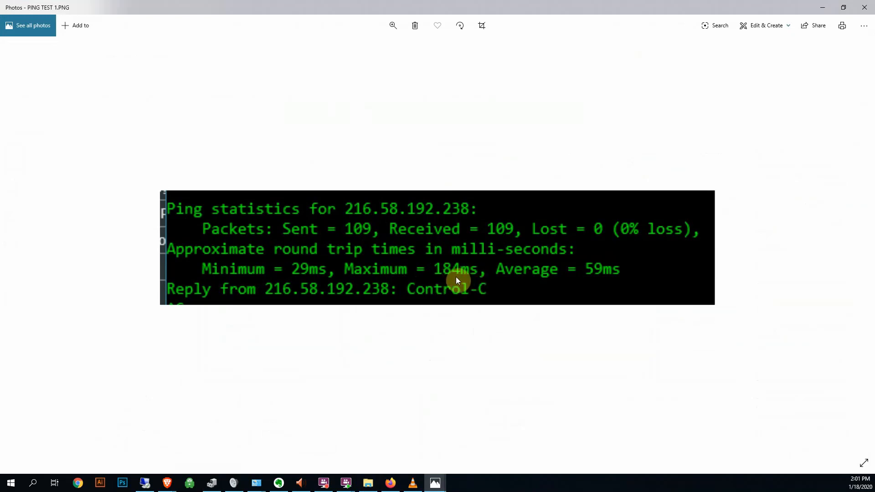
mouse_move(735, 55)
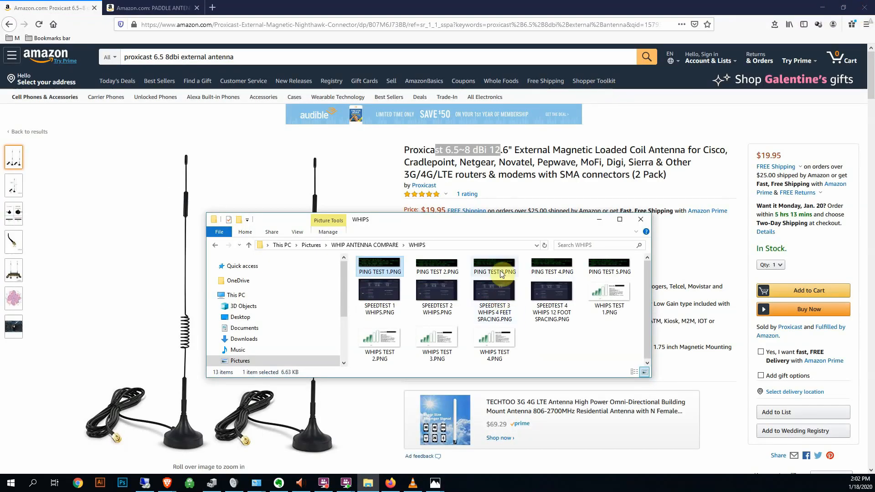
Step: View PING TEST 3 whip ping statistics in Photos, then SPEEDTEST 1 WHIPS
double_click(437, 266)
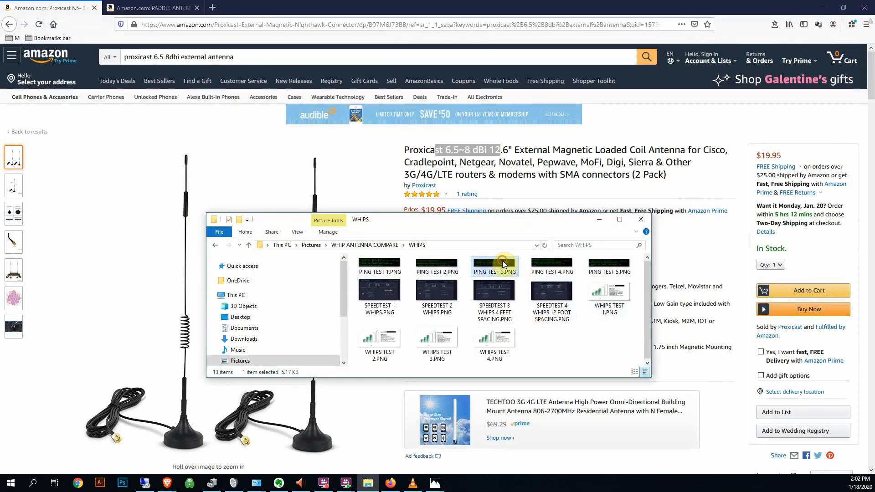
double_click(493, 267)
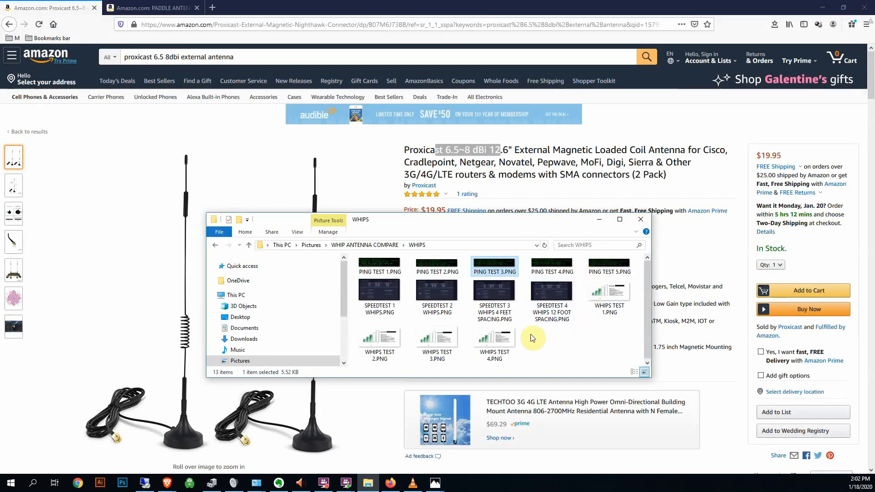
click(379, 293)
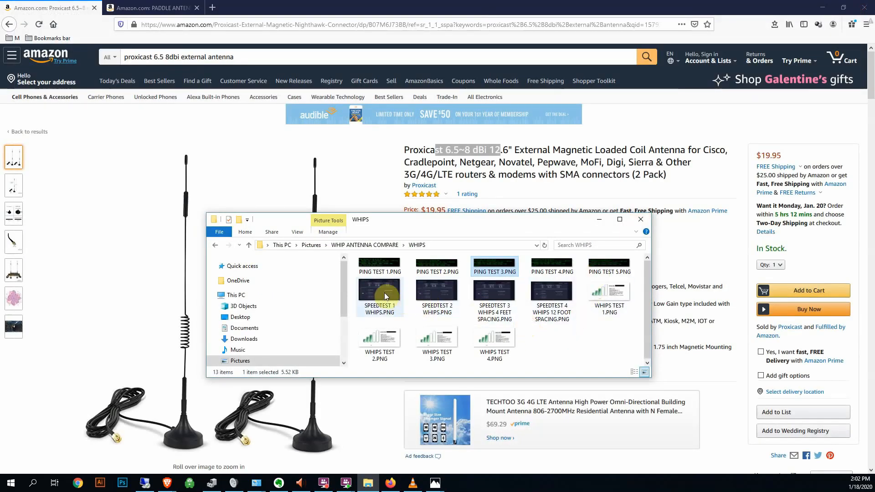
double_click(379, 289)
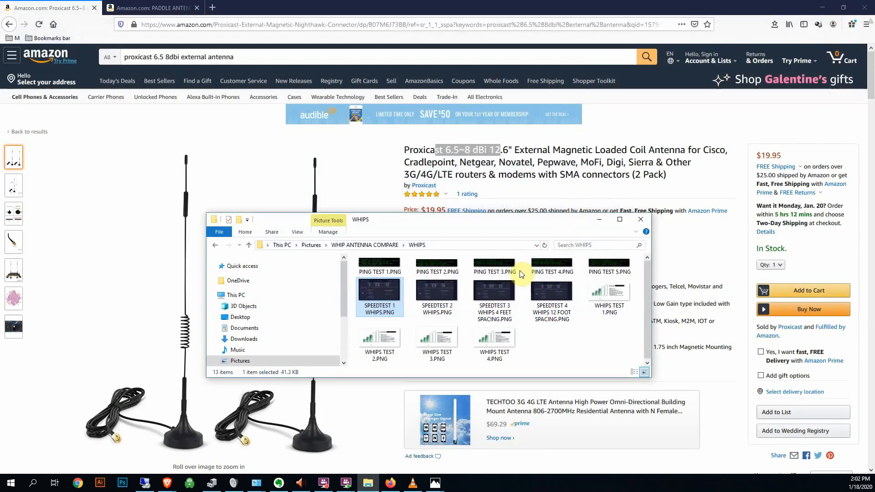
mouse_move(401, 336)
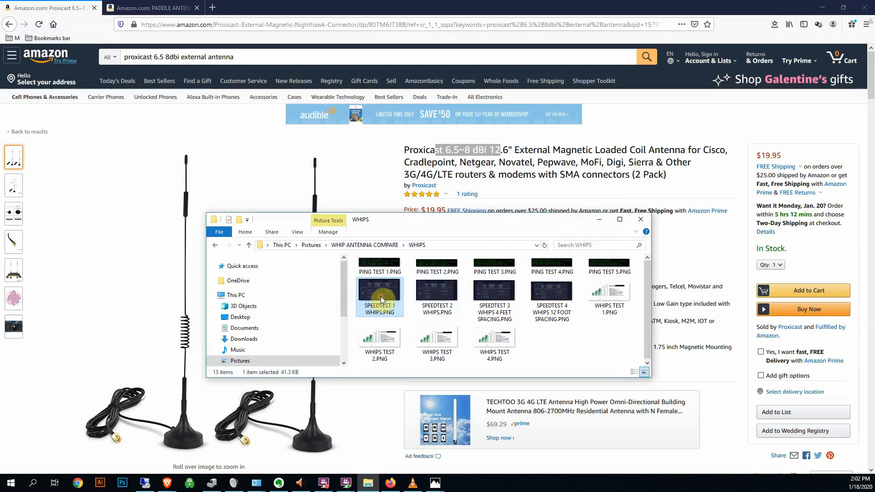
Step: View the SPEEDTEST 1 WHIPS and SPEEDTEST 2 WHIPS screenshots
double_click(379, 289)
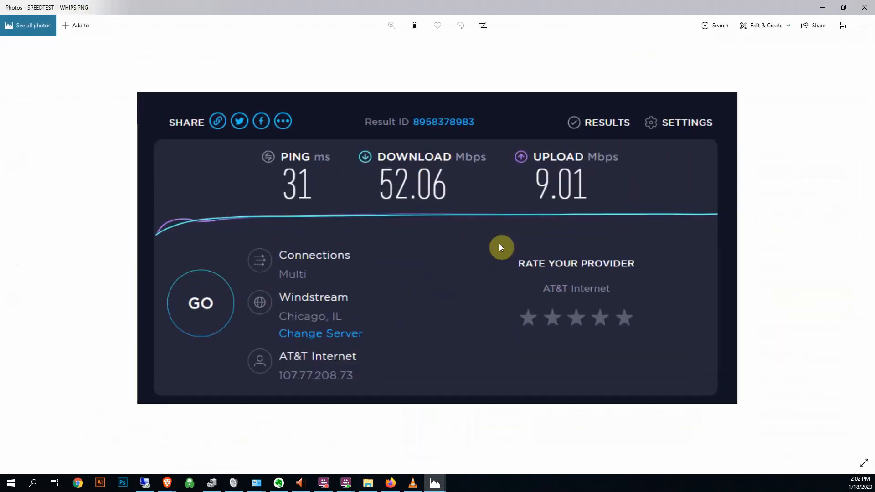
mouse_move(500, 238)
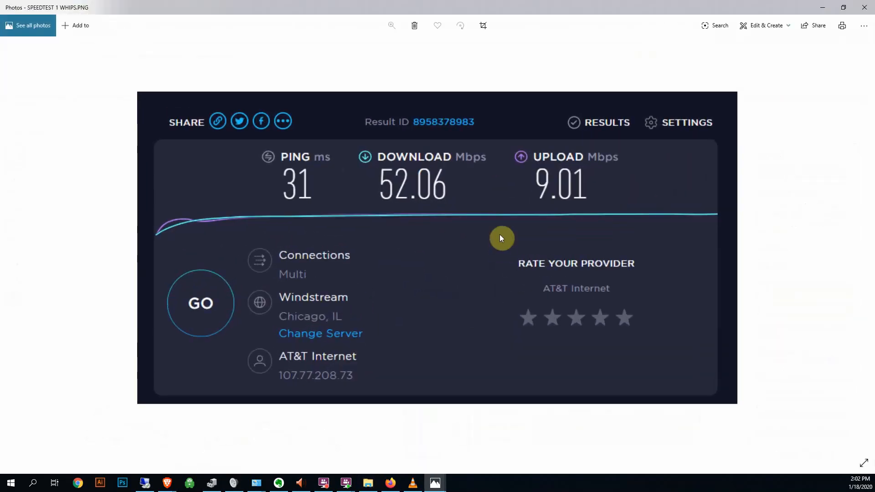
mouse_move(446, 240)
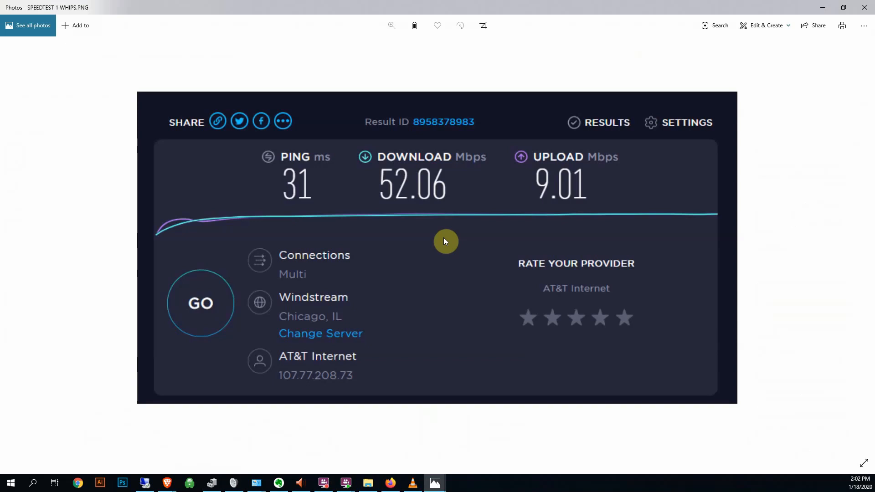
mouse_move(304, 183)
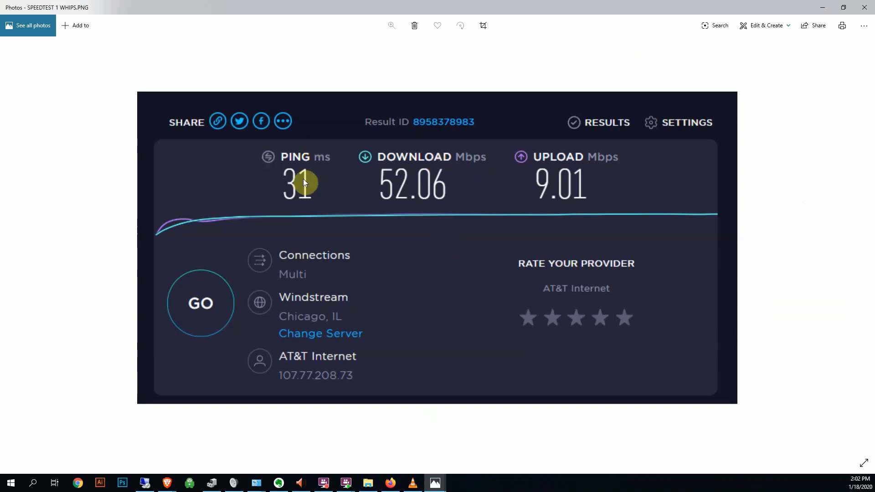
mouse_move(426, 258)
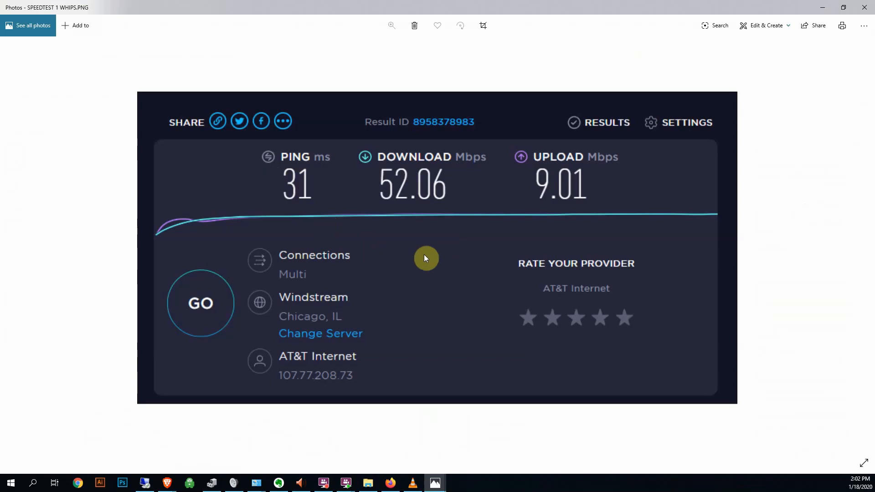
mouse_move(399, 176)
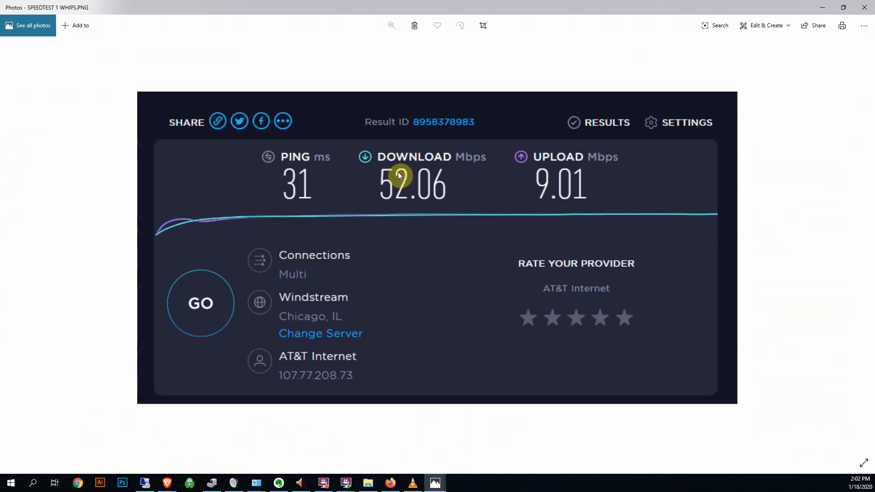
mouse_move(257, 143)
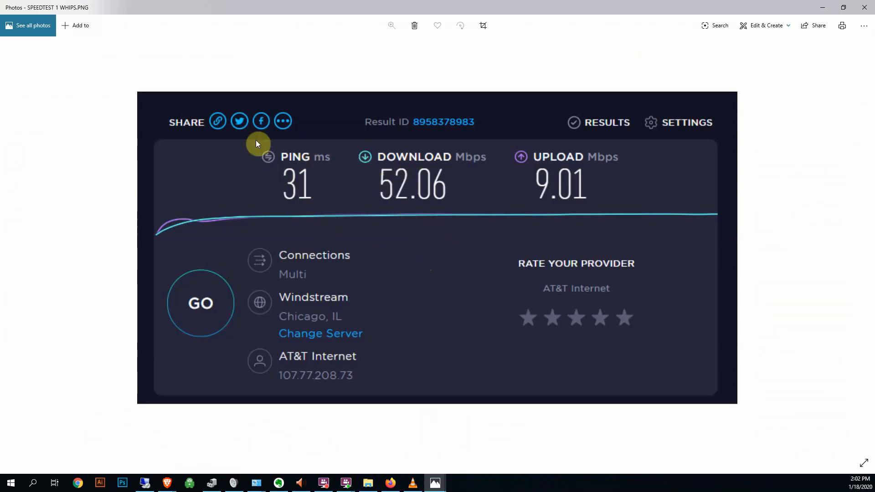
mouse_move(376, 208)
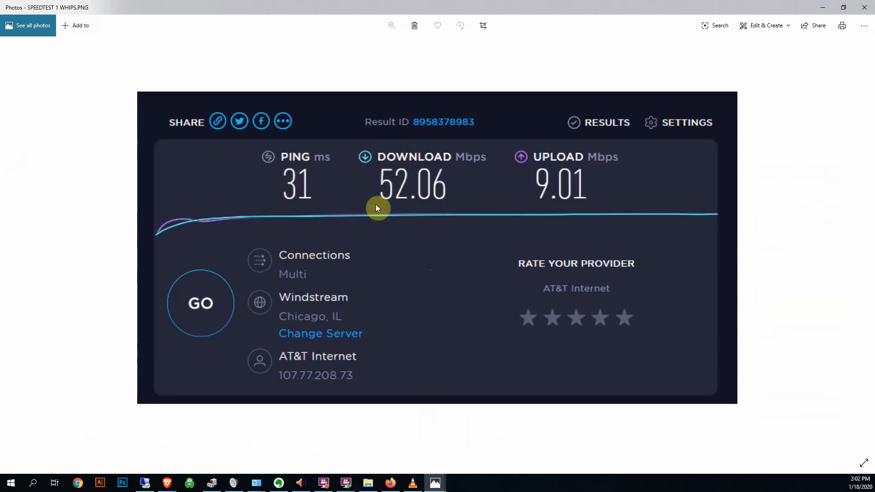
mouse_move(471, 252)
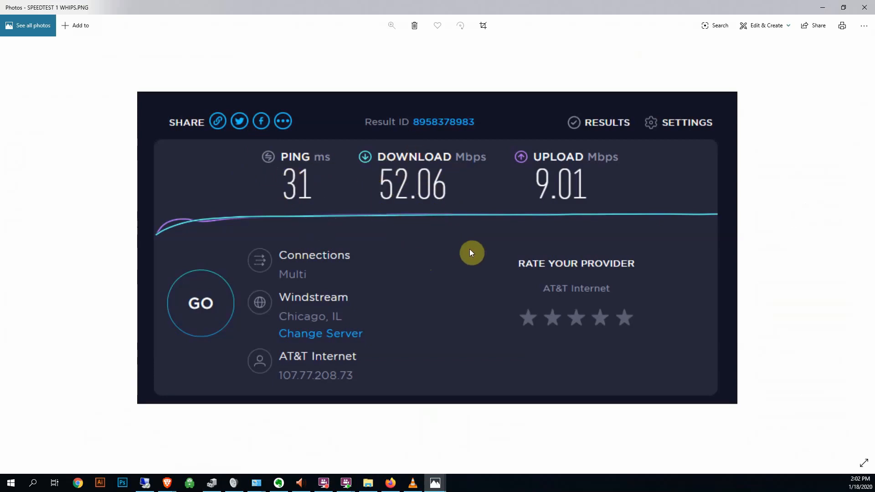
mouse_move(551, 186)
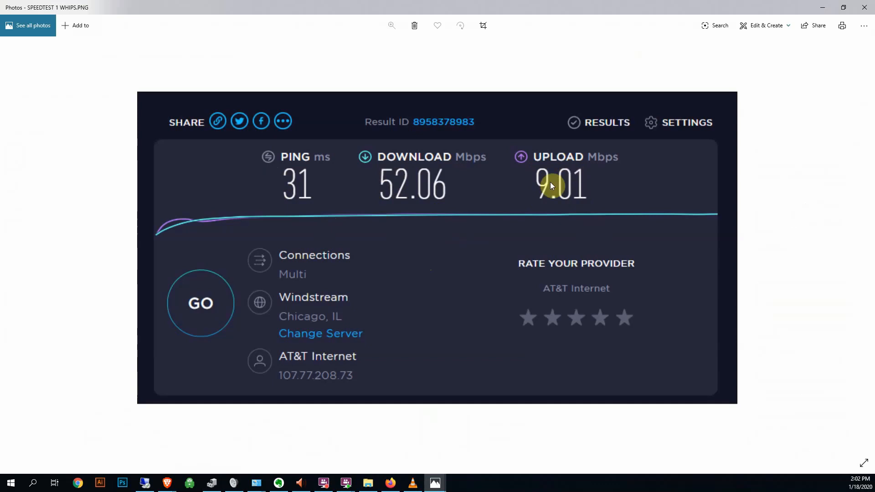
mouse_move(541, 194)
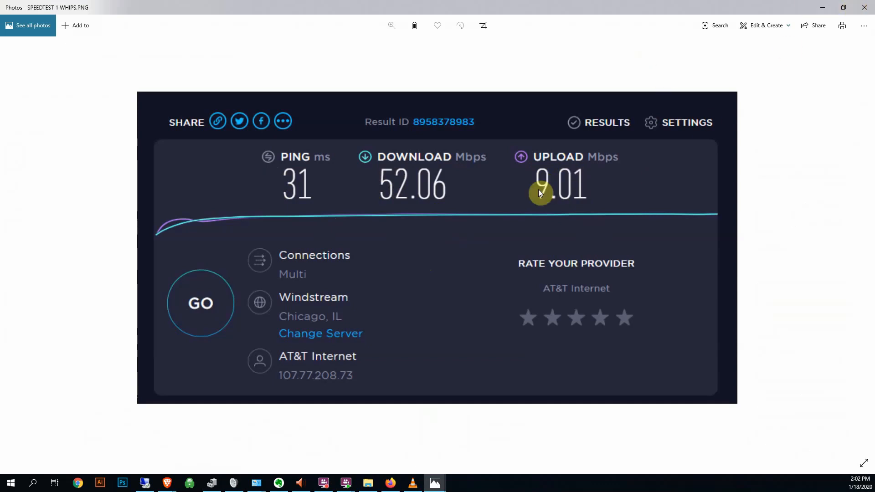
mouse_move(597, 168)
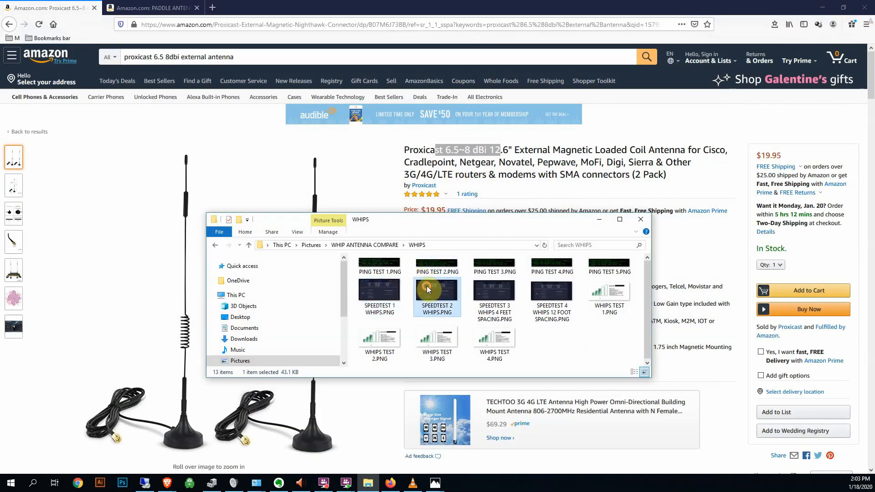
double_click(437, 290)
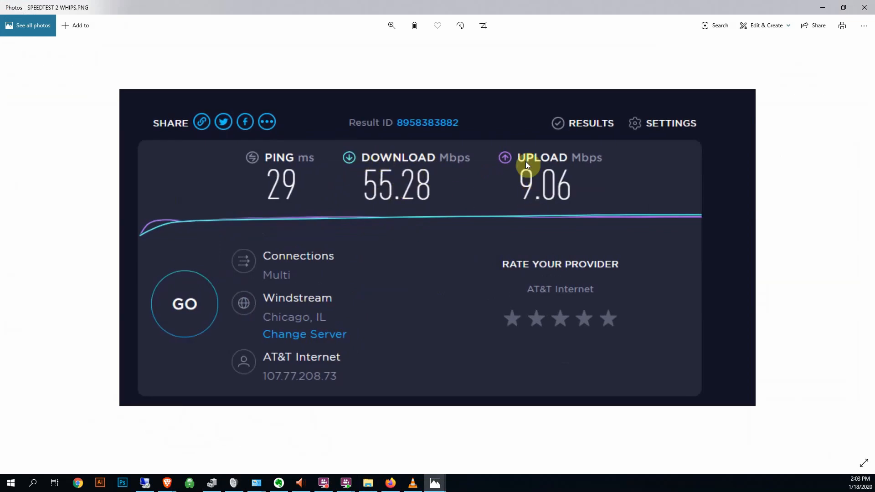
mouse_move(866, 10)
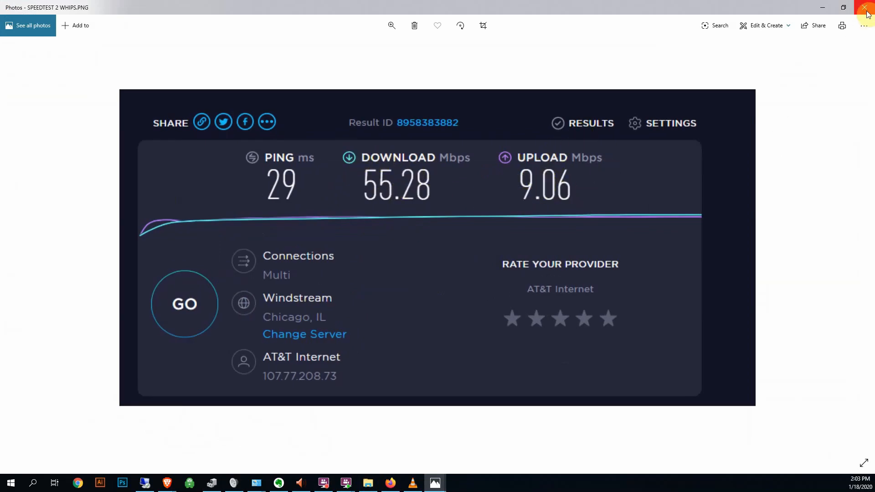
click(867, 7)
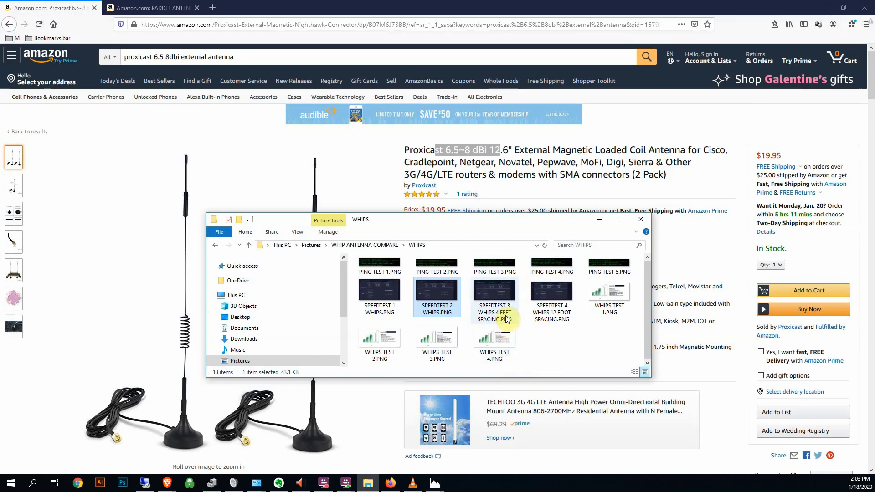
Step: View the 4-feet (30.73 Mbps) and 12-foot (34.23 Mbps) spacing tests, then return to the Proxicast listing
double_click(493, 295)
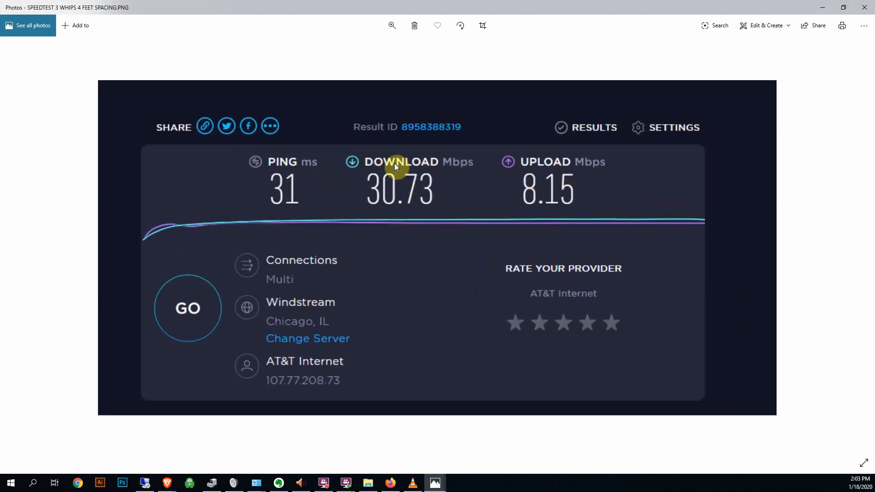
mouse_move(533, 171)
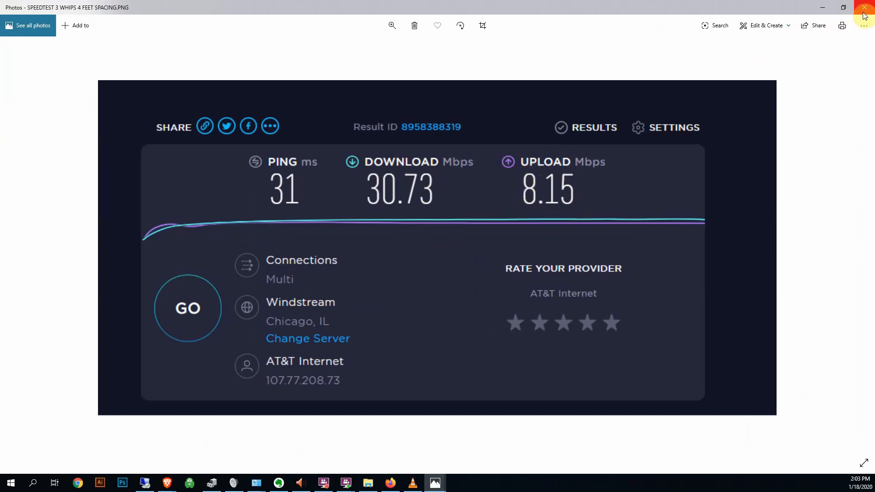
click(864, 7)
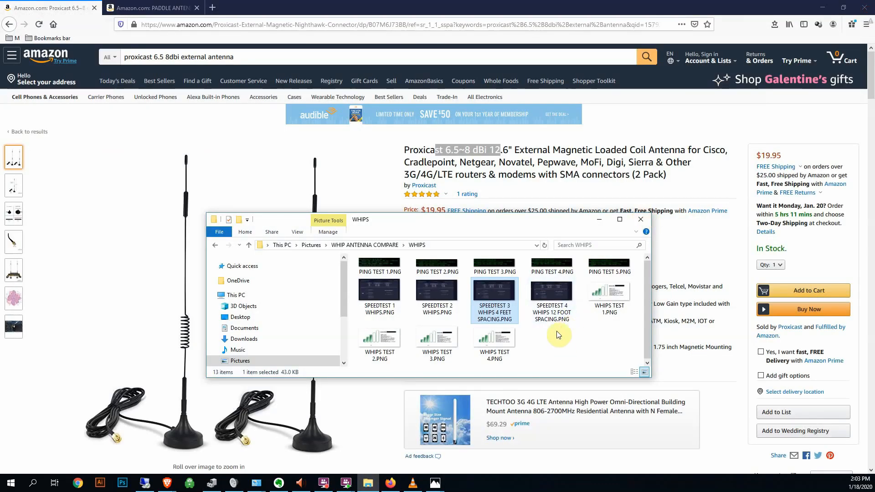
double_click(550, 297)
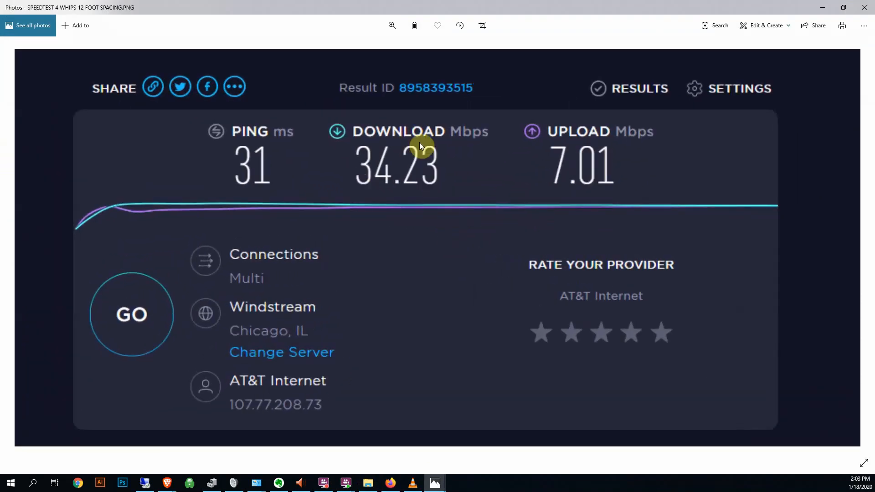
mouse_move(578, 148)
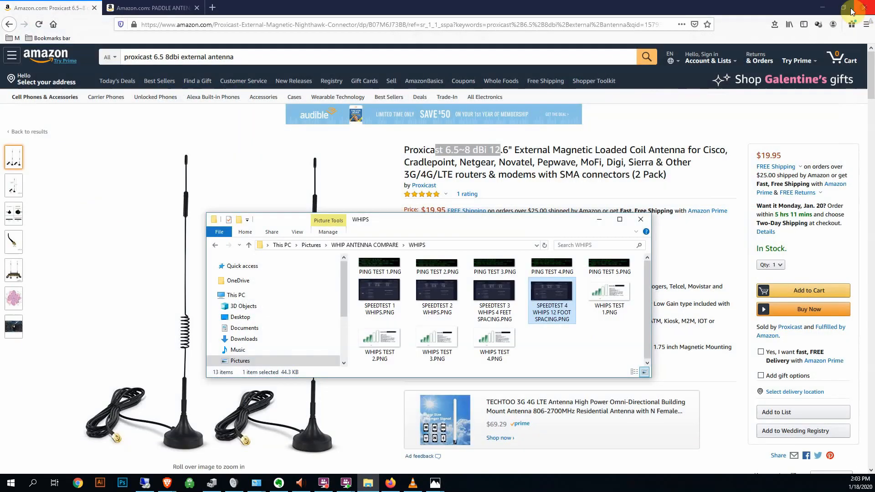
mouse_move(572, 331)
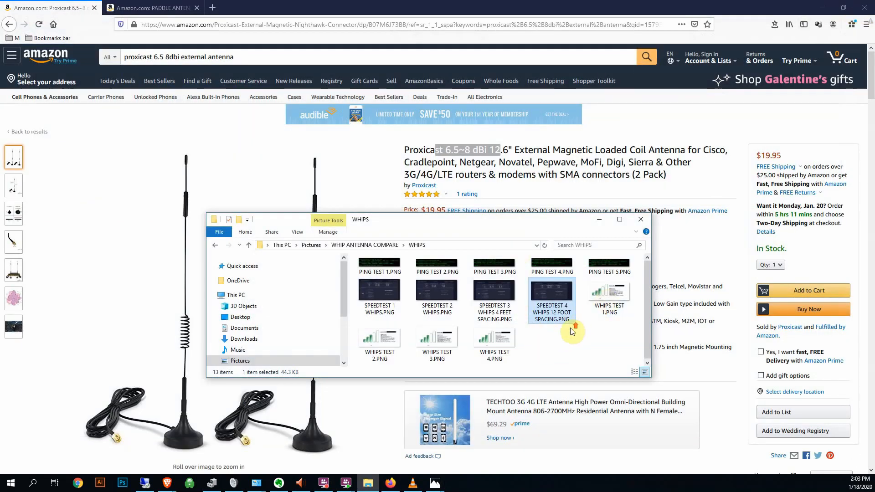
click(639, 219)
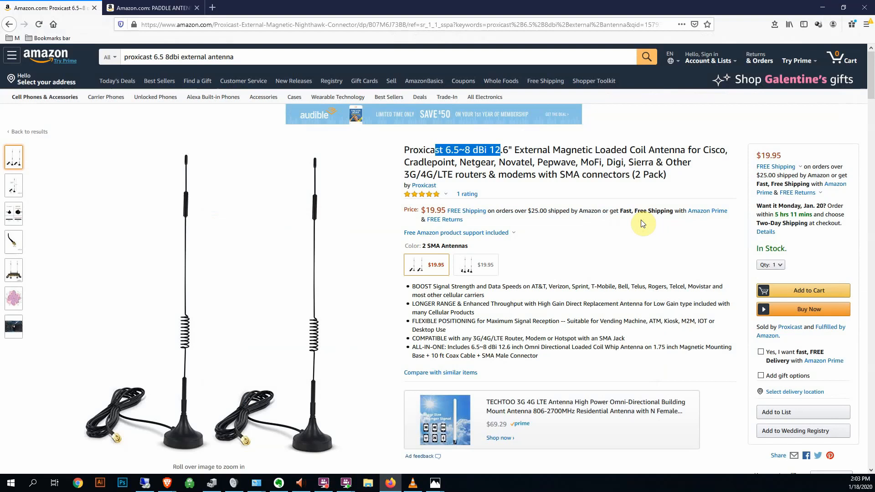
mouse_move(306, 366)
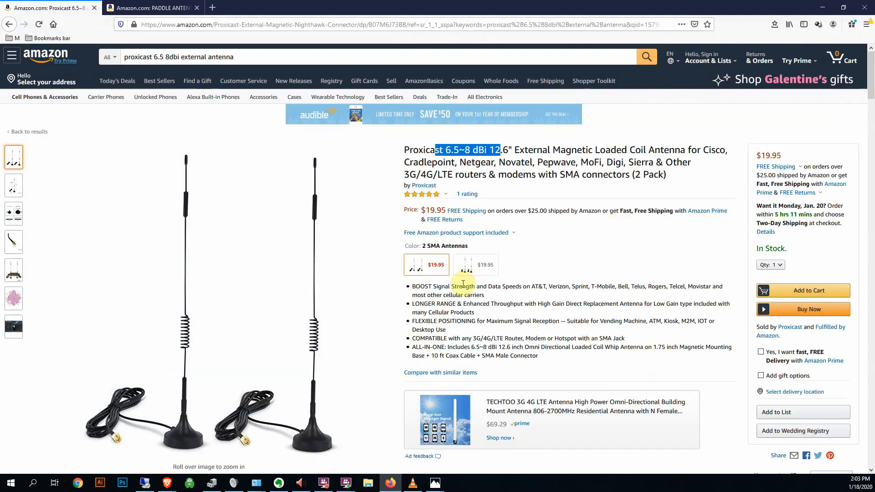
mouse_move(575, 212)
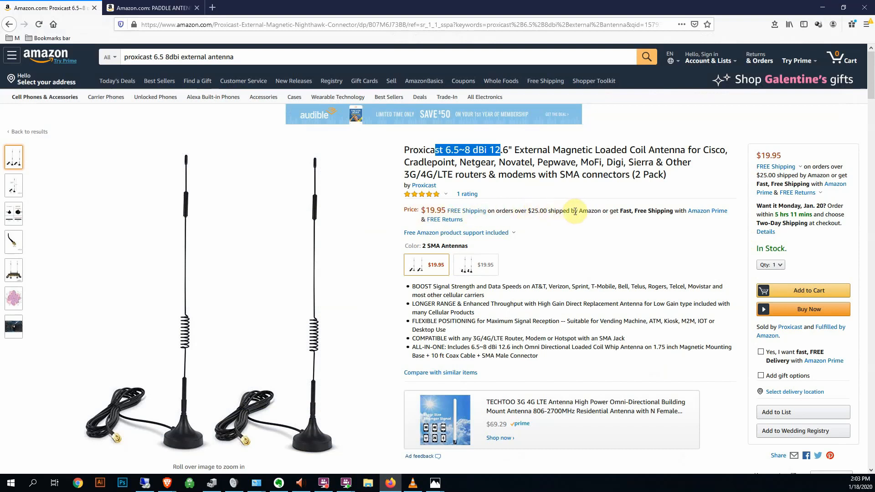
Step: Check the free Amazon product support note, then switch to the router video in VLC
click(456, 232)
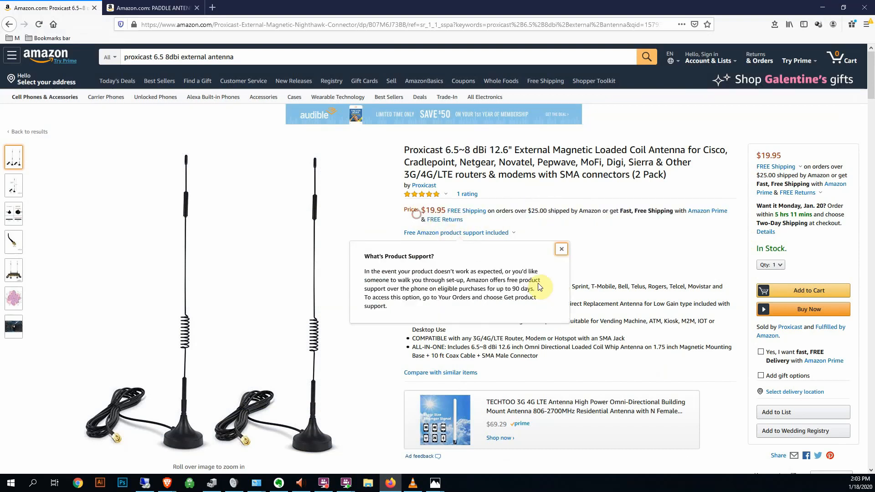
click(560, 247)
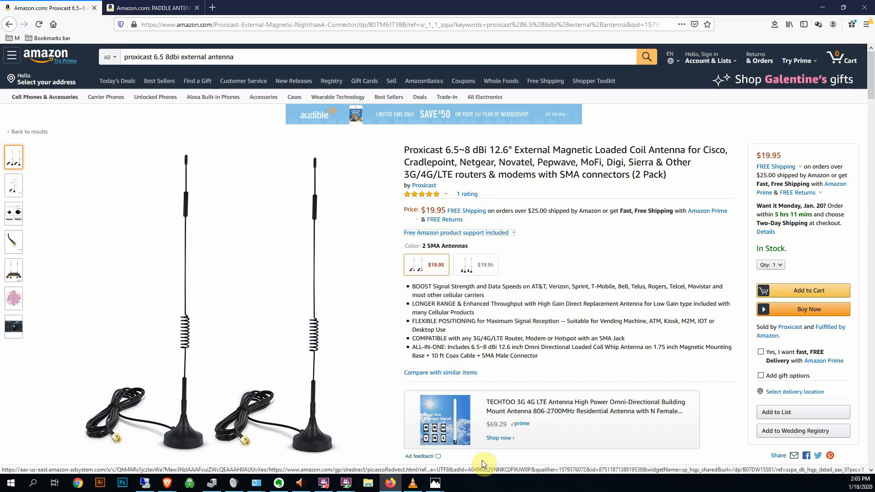
click(412, 482)
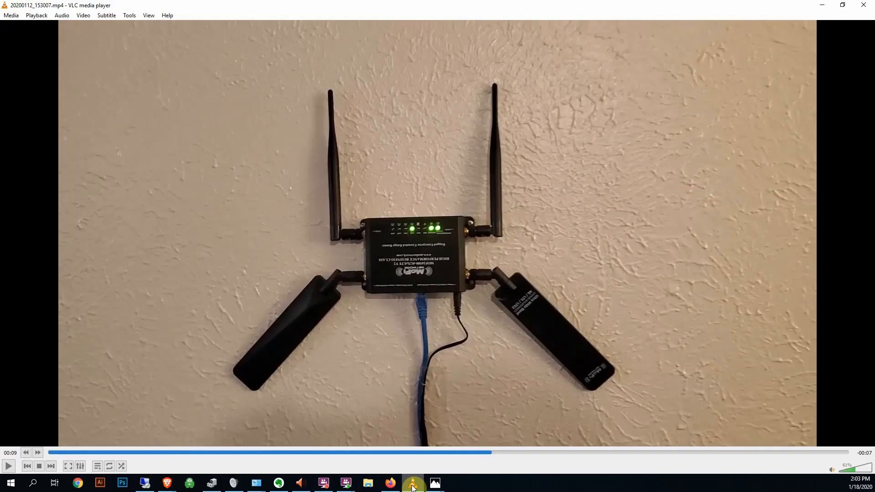
mouse_move(329, 109)
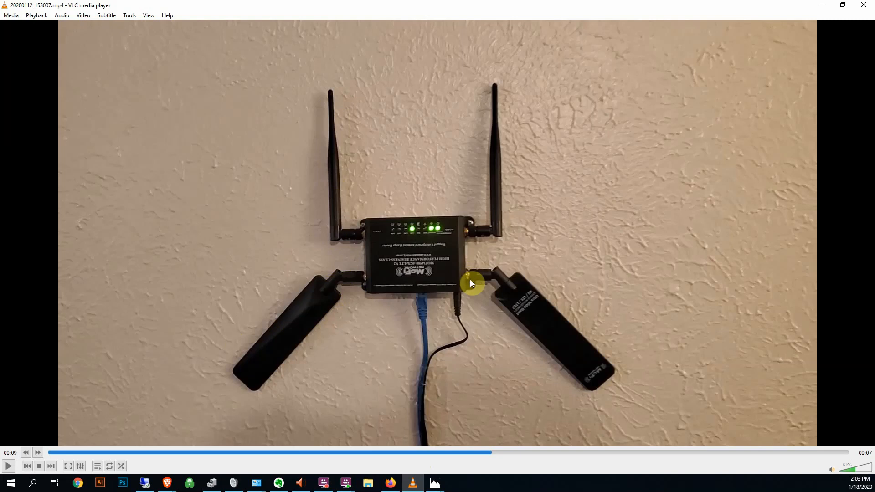
mouse_move(497, 295)
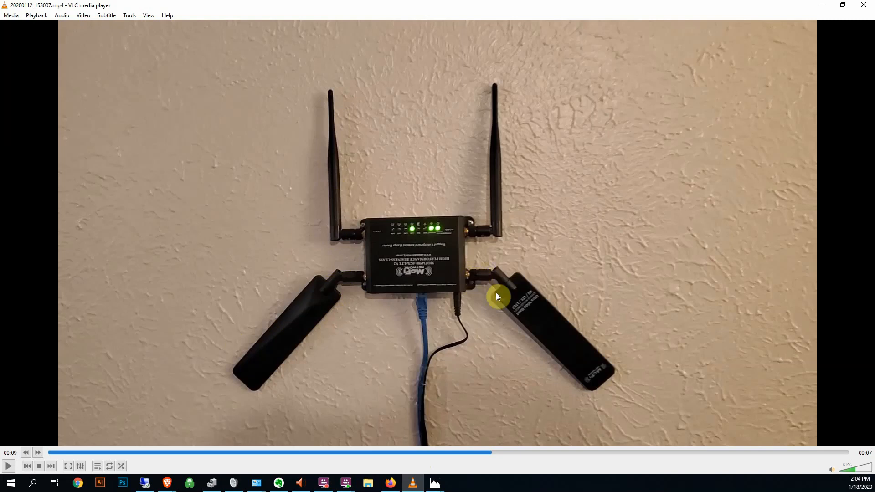
mouse_move(351, 275)
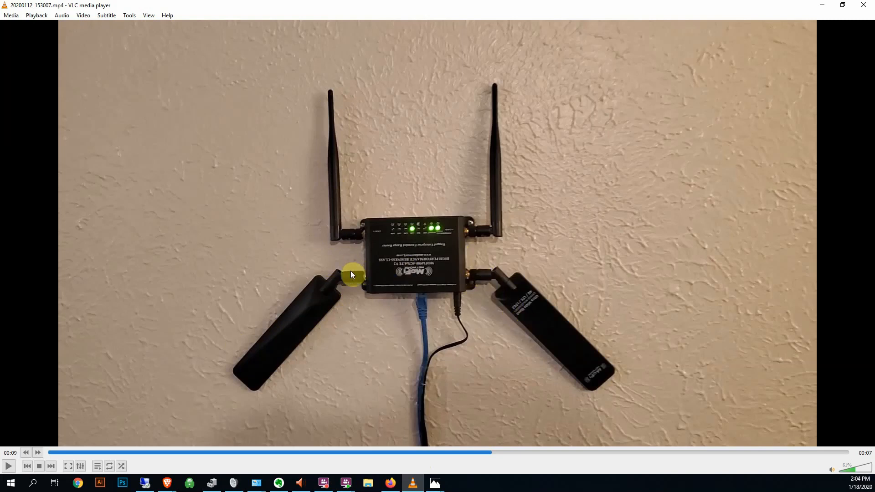
mouse_move(282, 349)
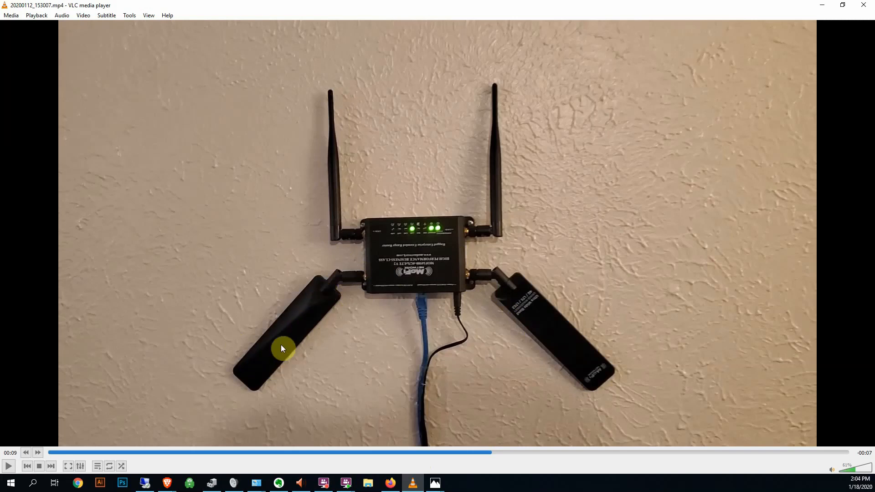
mouse_move(305, 317)
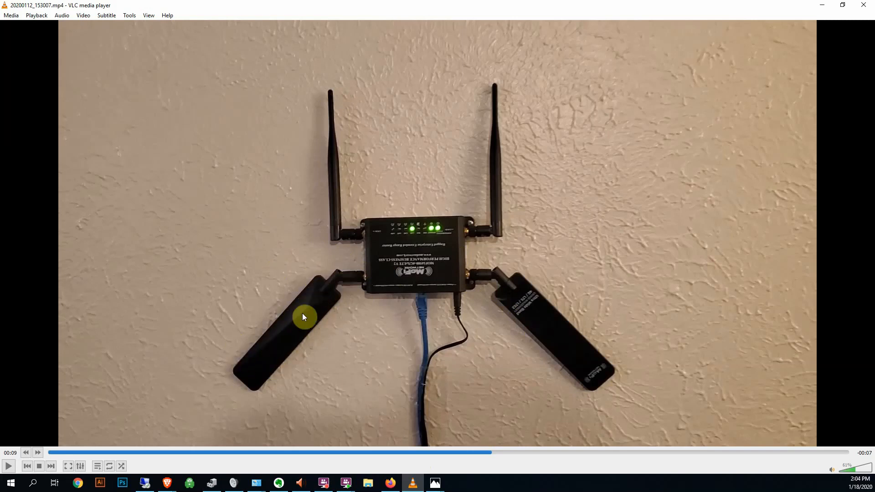
mouse_move(818, 16)
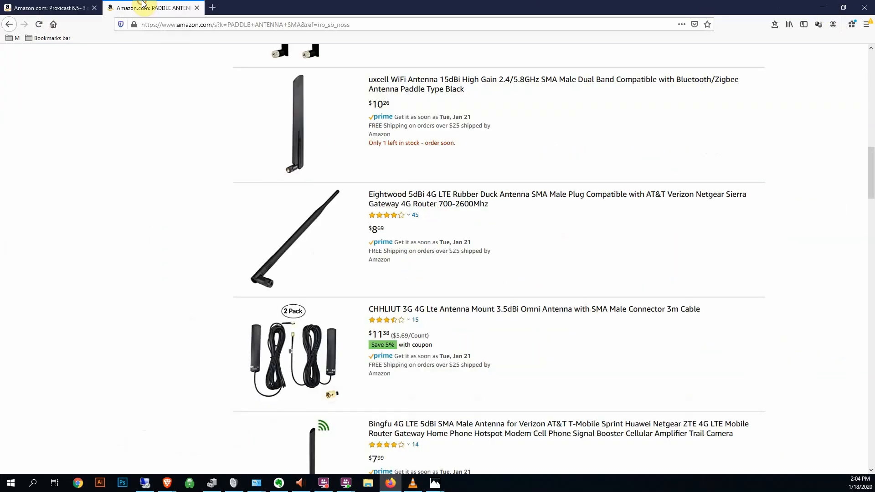
Step: Scroll through the paddle antenna results including HerMia, Bingfu and the $6.67 uxcell paddle
scroll(up, 3)
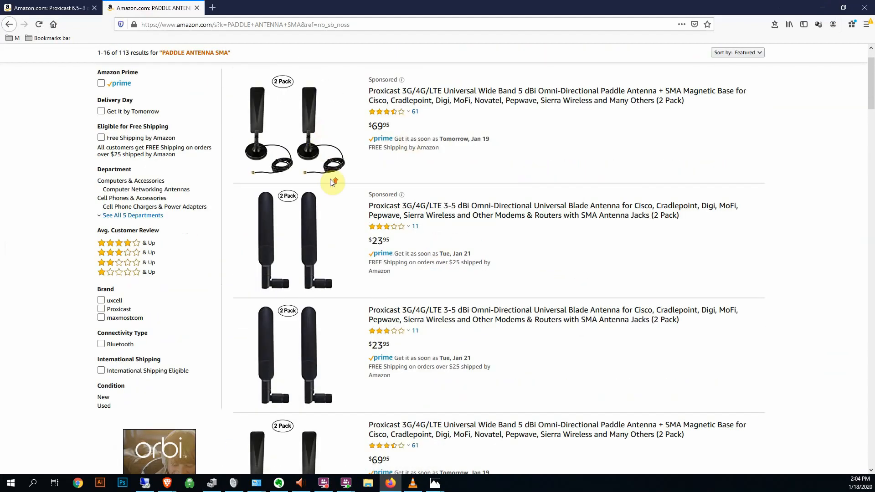
scroll(down, 3)
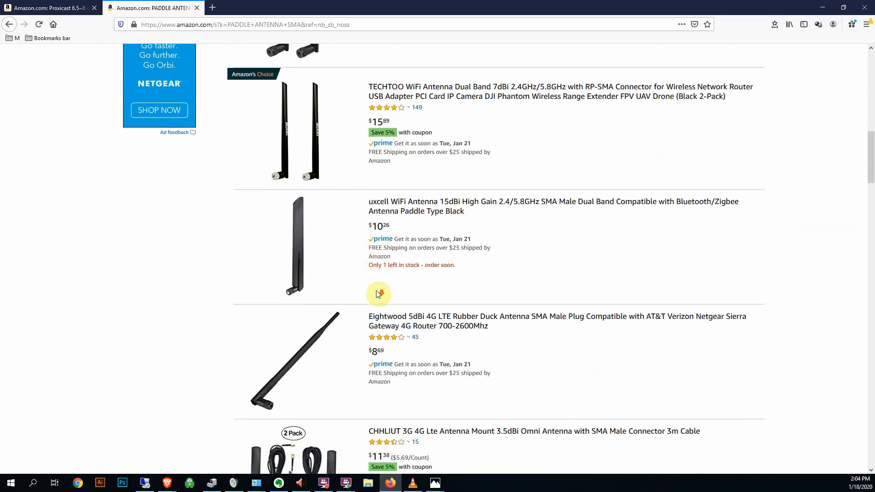
scroll(down, 3)
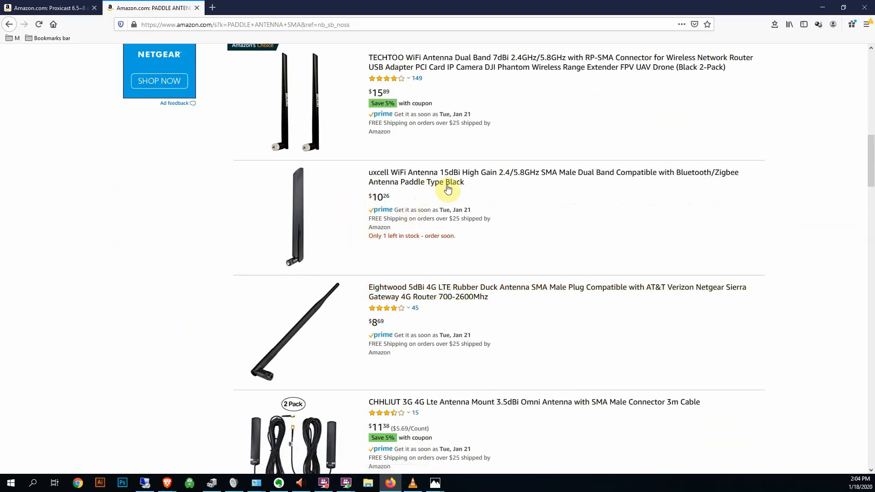
mouse_move(460, 182)
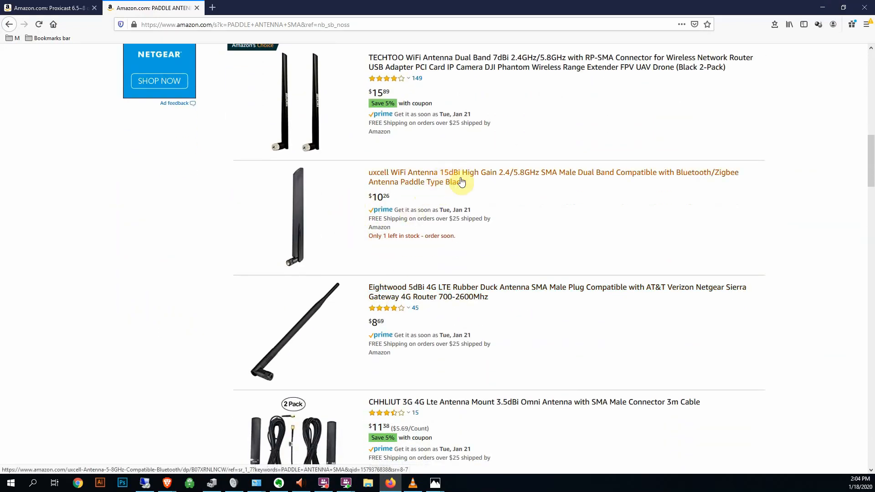
mouse_move(304, 259)
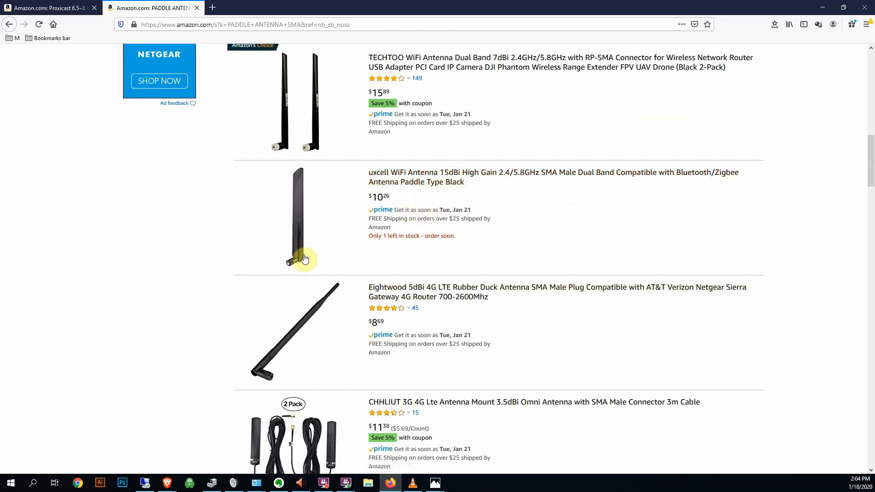
mouse_move(328, 221)
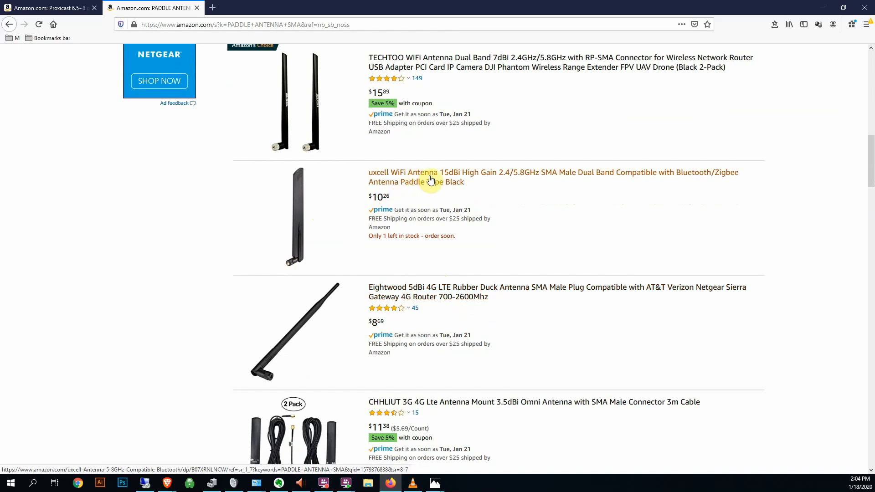
scroll(down, 3)
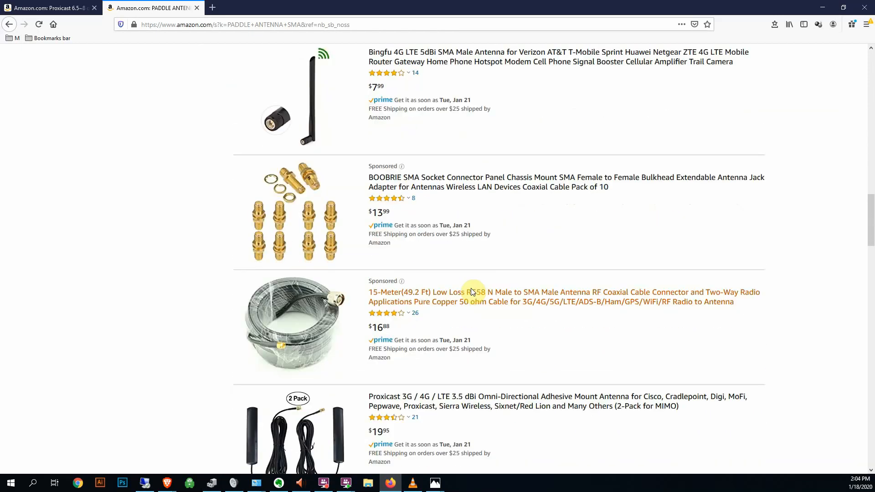
scroll(down, 3)
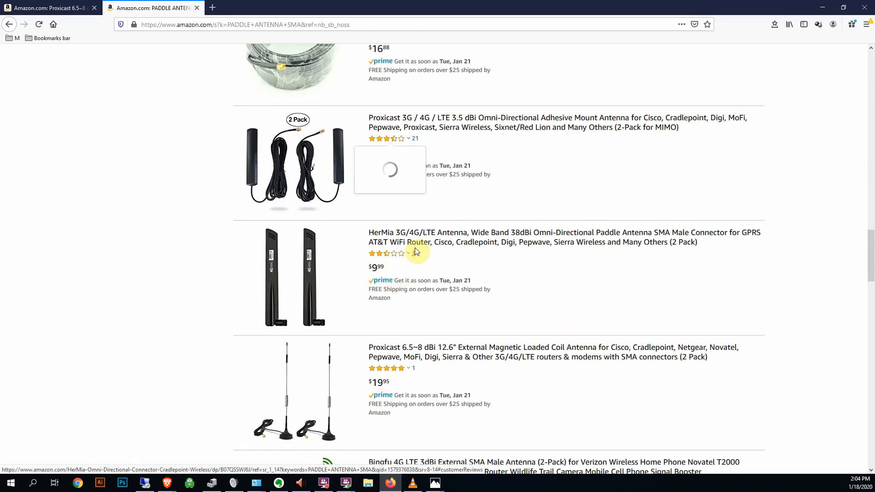
scroll(down, 3)
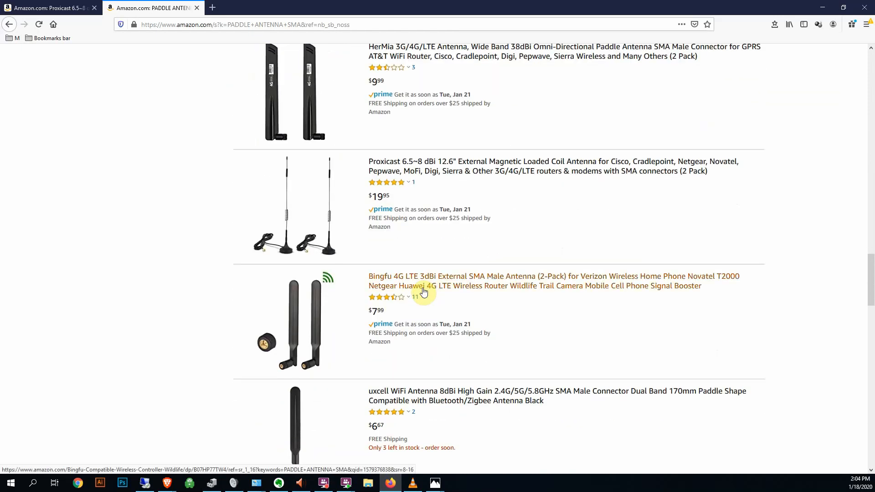
scroll(down, 3)
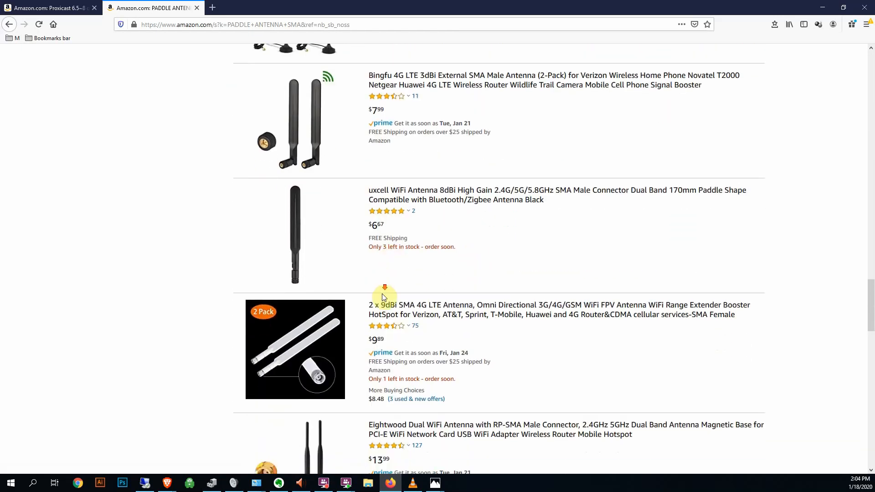
scroll(up, 3)
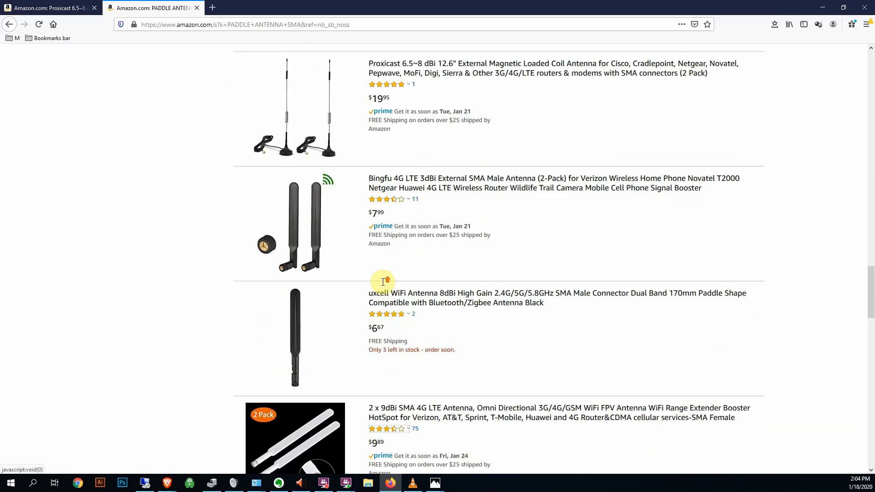
scroll(down, 3)
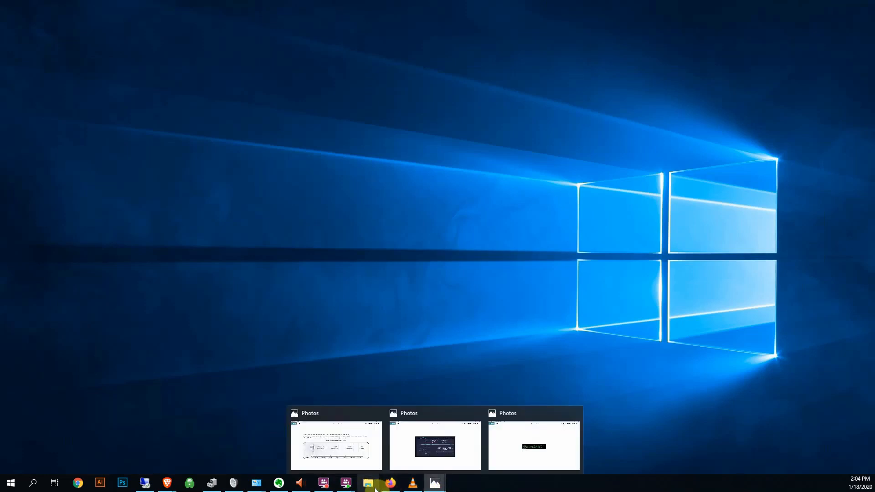
Step: Bring the Proxicast 6.5~8 dBi whip antenna listing back to the front
click(389, 482)
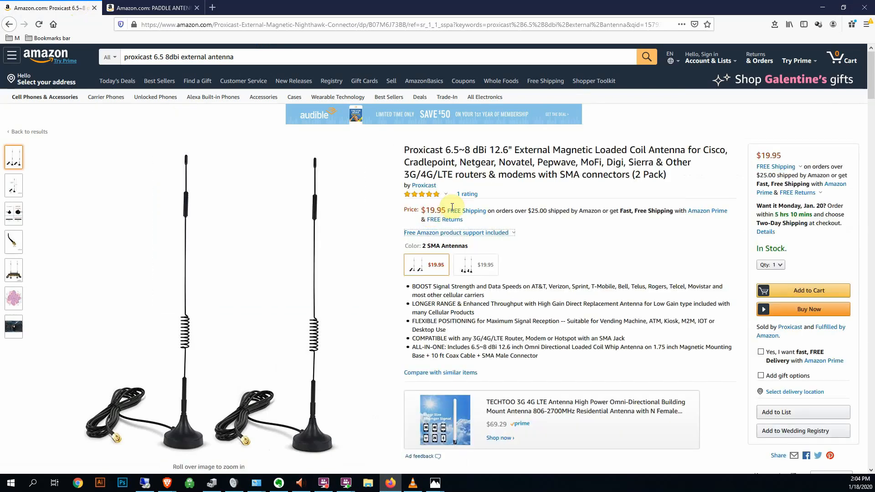
mouse_move(525, 285)
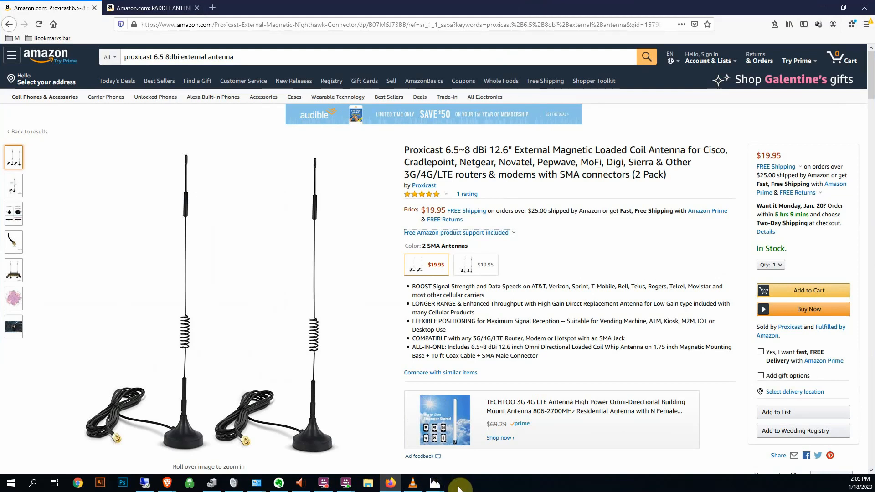
mouse_move(343, 327)
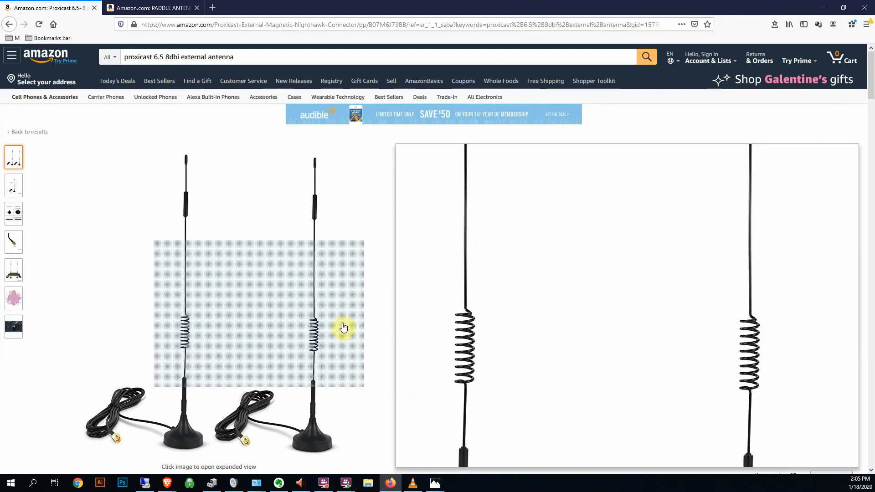